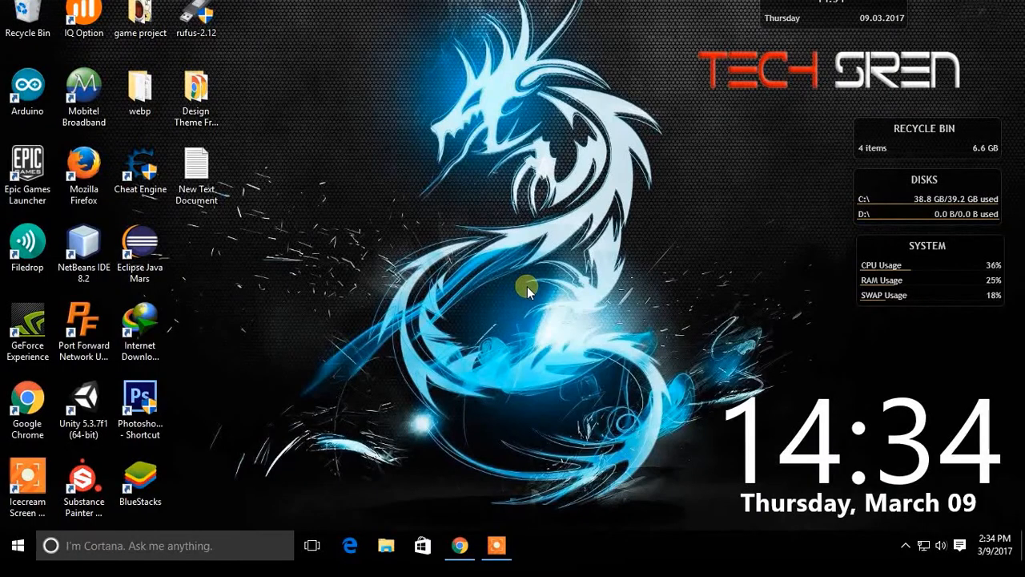
pyautogui.moveTo(625, 233)
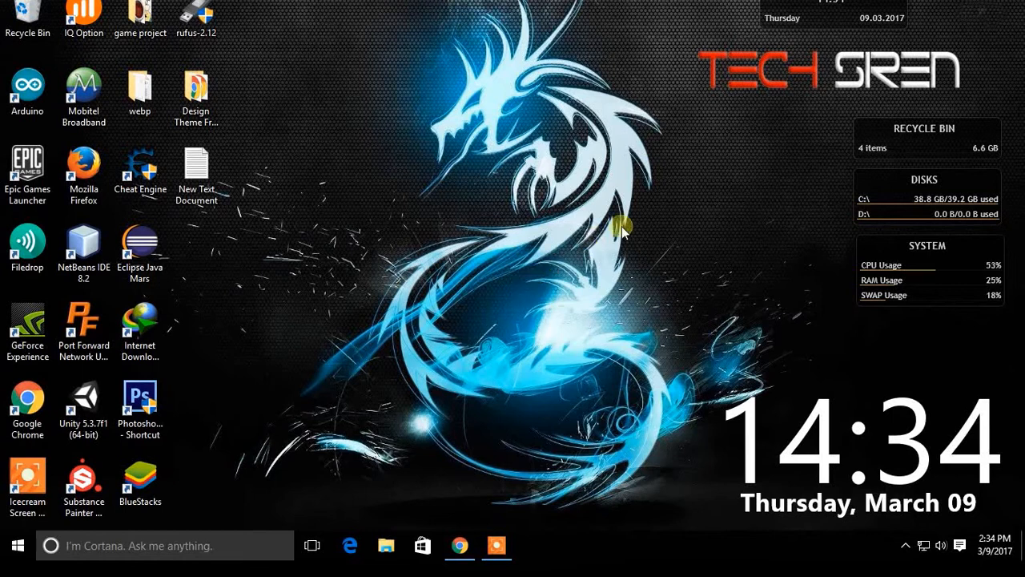
pyautogui.moveTo(453, 501)
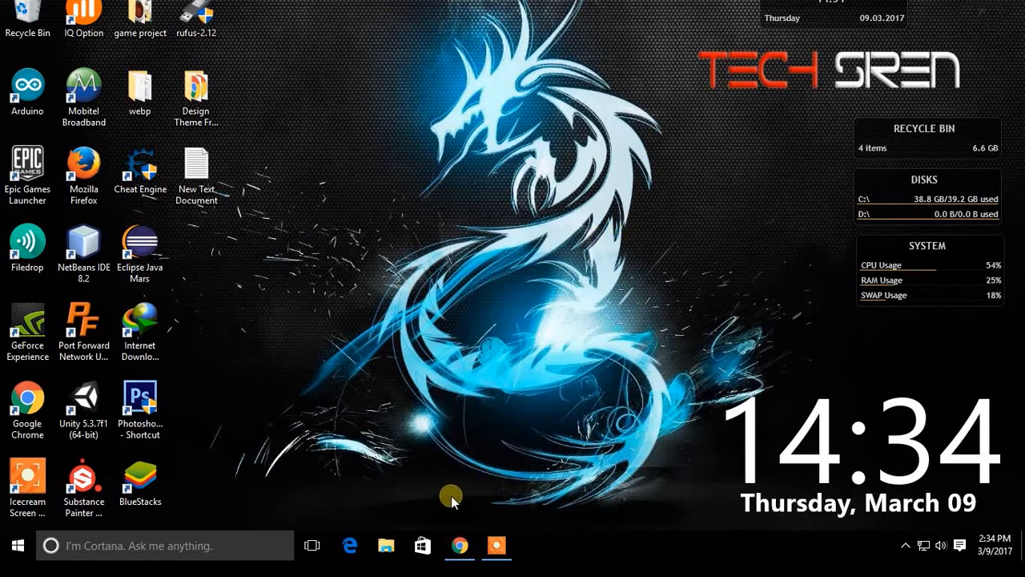
pyautogui.moveTo(459, 545)
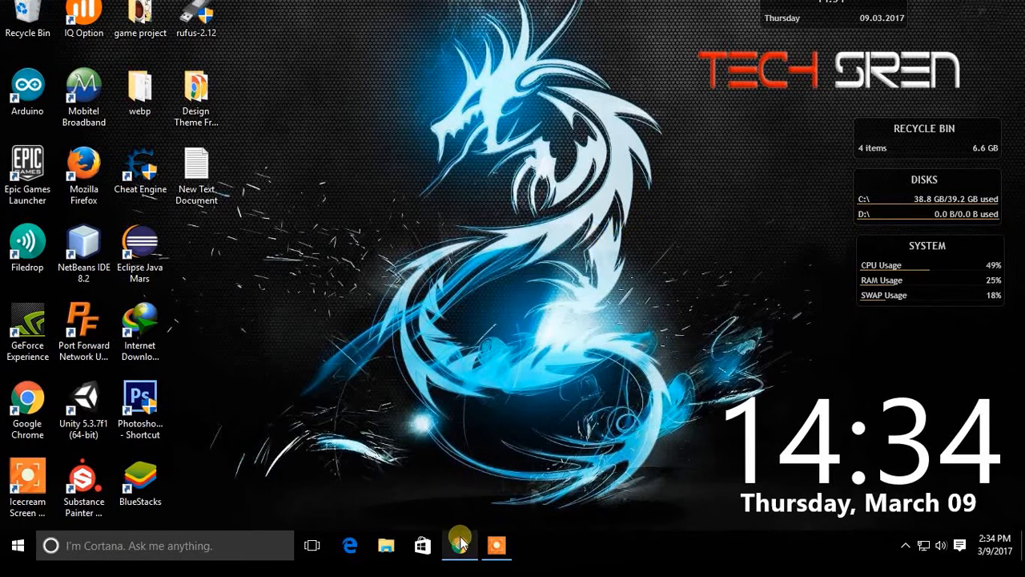
# Bring up Chrome and go to the Download Kali Linux page from kali.org's Downloads menu.
pyautogui.click(459, 546)
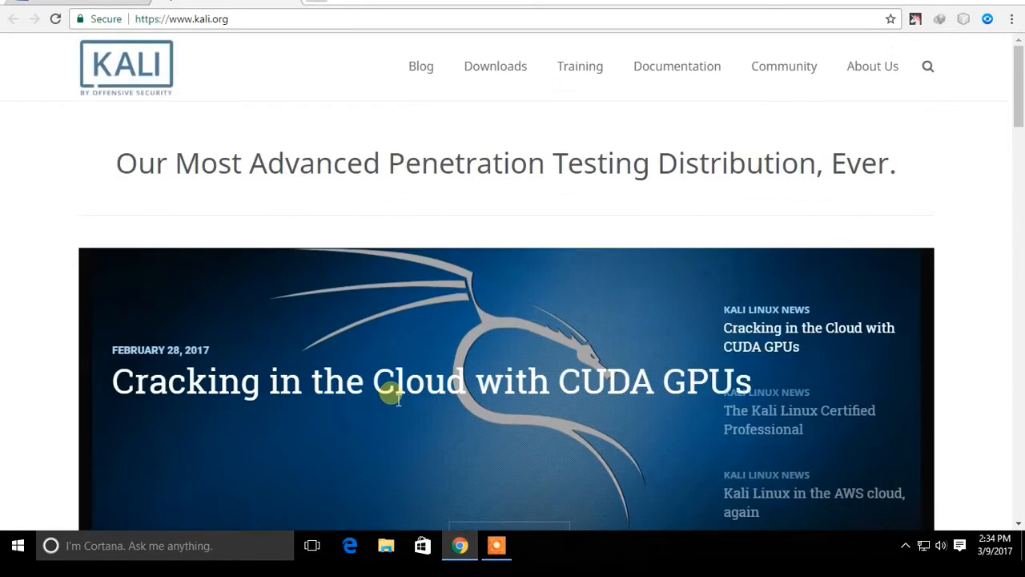
pyautogui.click(495, 66)
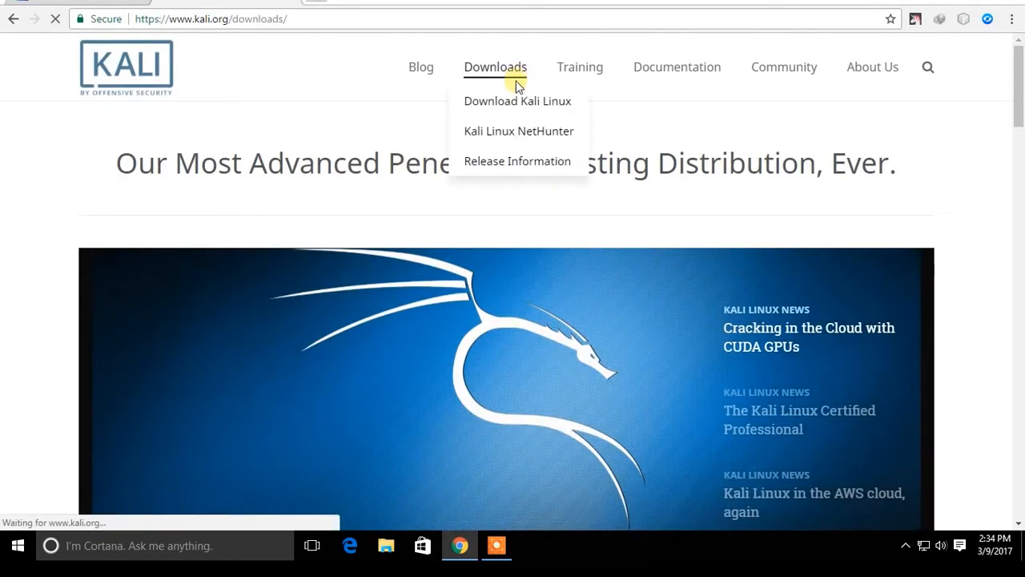
pyautogui.click(517, 100)
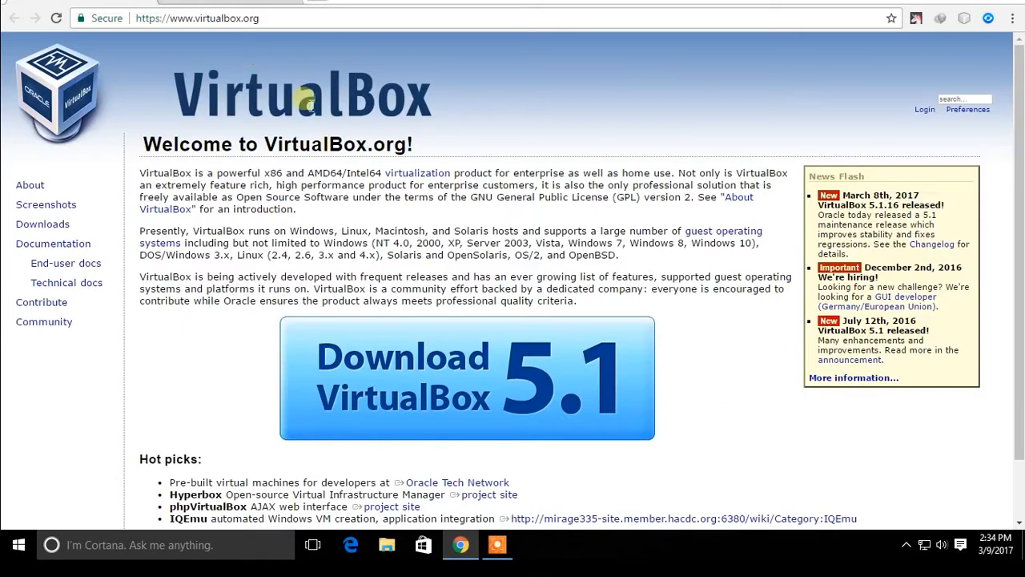
# Download the VirtualBox 5.1 installer from the virtualbox.org home page.
pyautogui.scroll(-3)
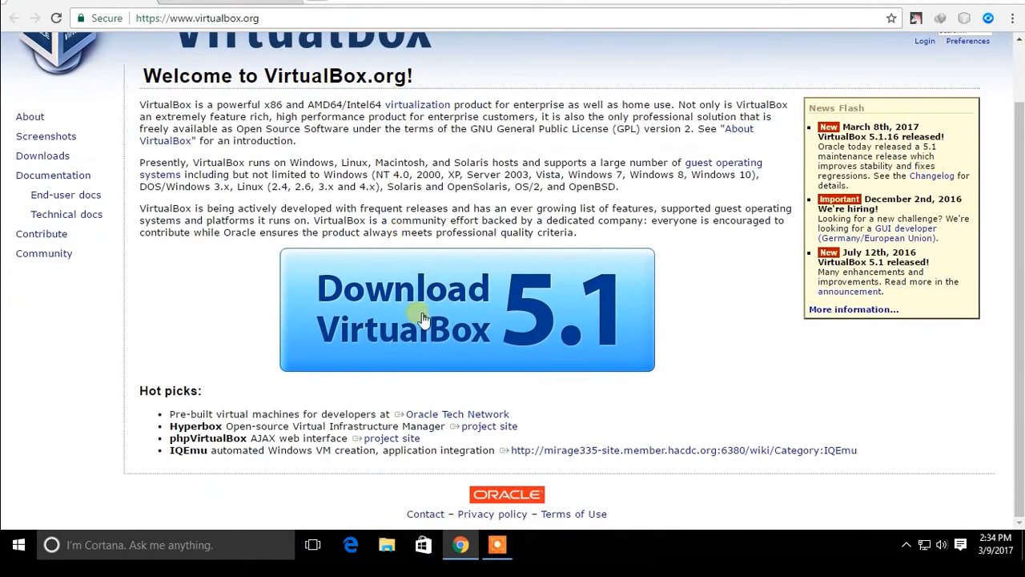
pyautogui.click(467, 309)
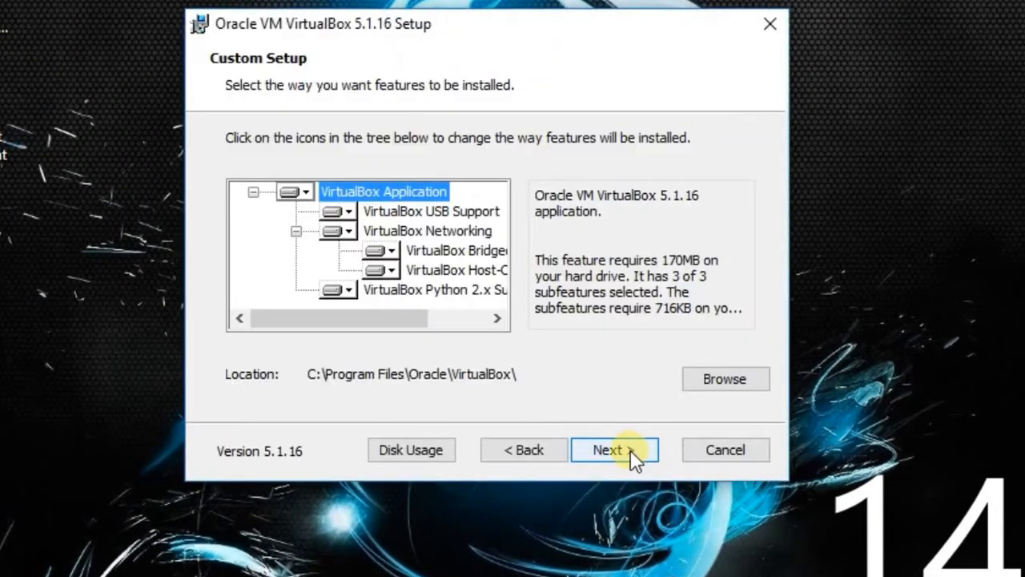
# Install VirtualBox 5.1.16 into E:\New Folder (2)\vbox with default shortcuts, accepting the network reset warning.
pyautogui.click(724, 378)
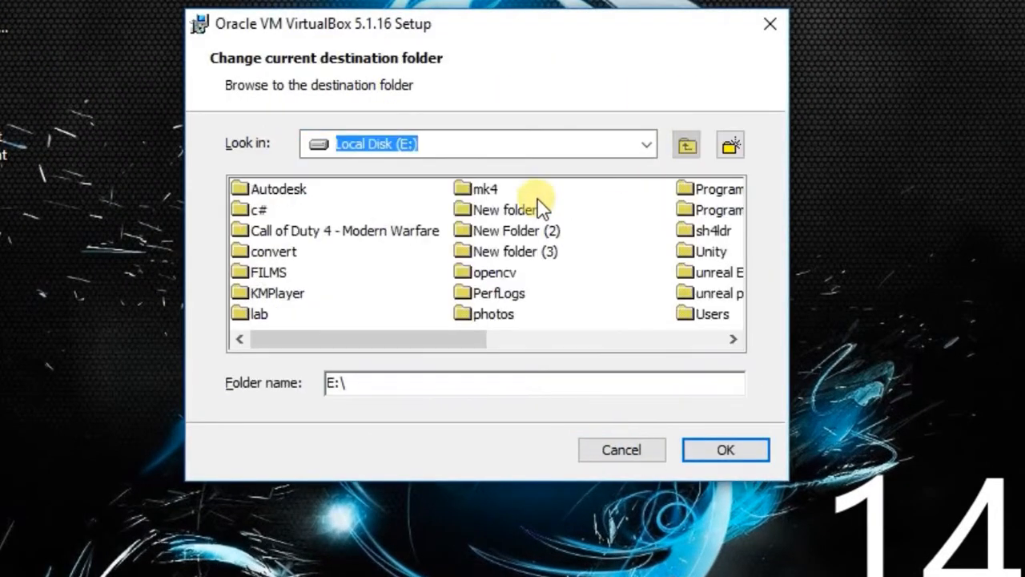
pyautogui.click(725, 450)
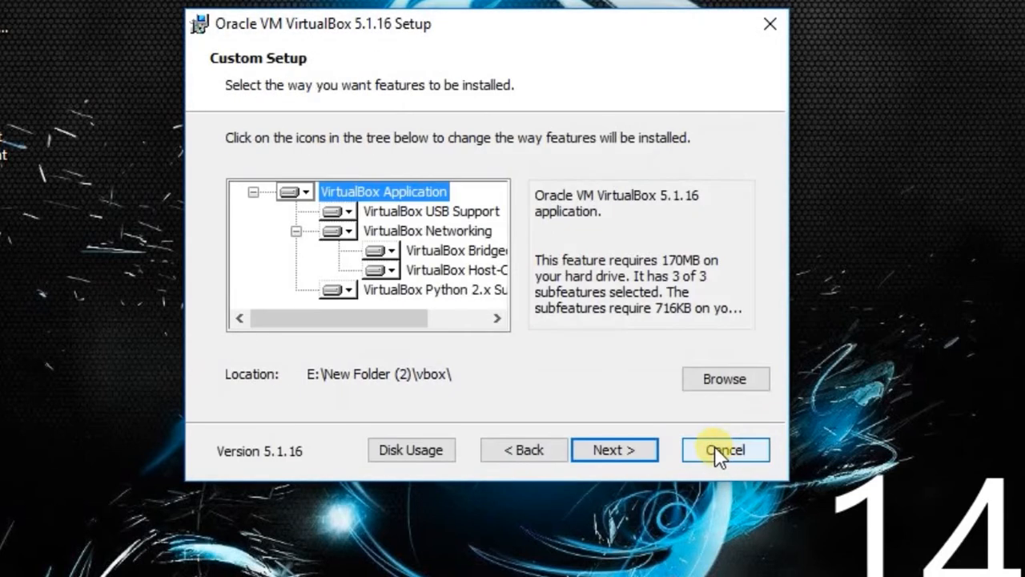
pyautogui.click(615, 449)
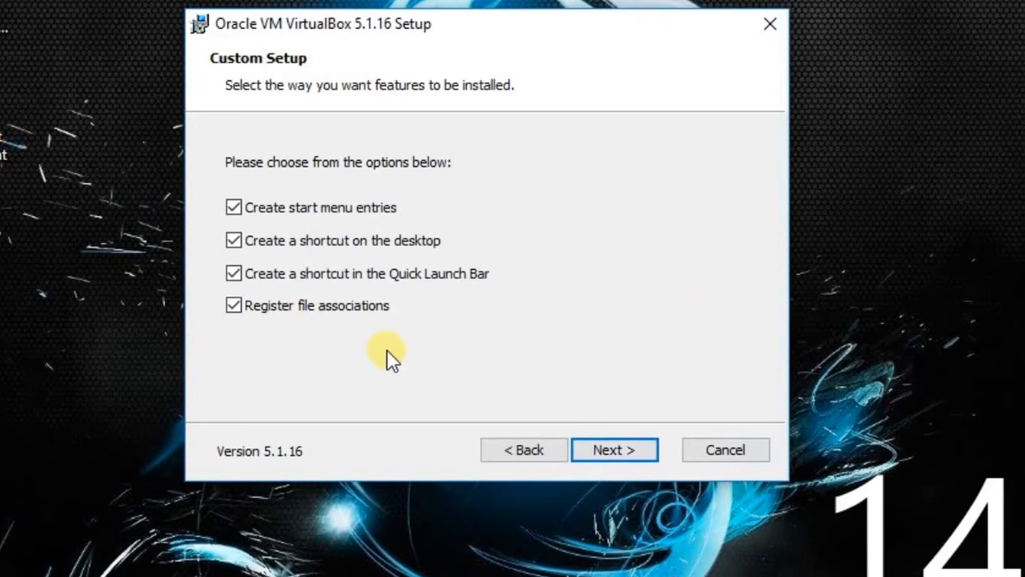
pyautogui.click(613, 449)
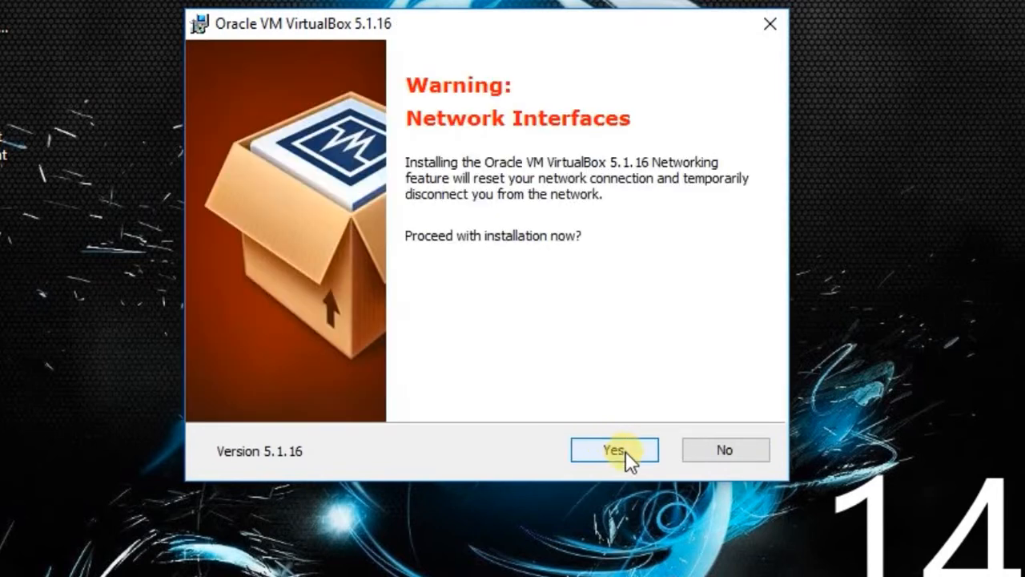
pyautogui.click(614, 450)
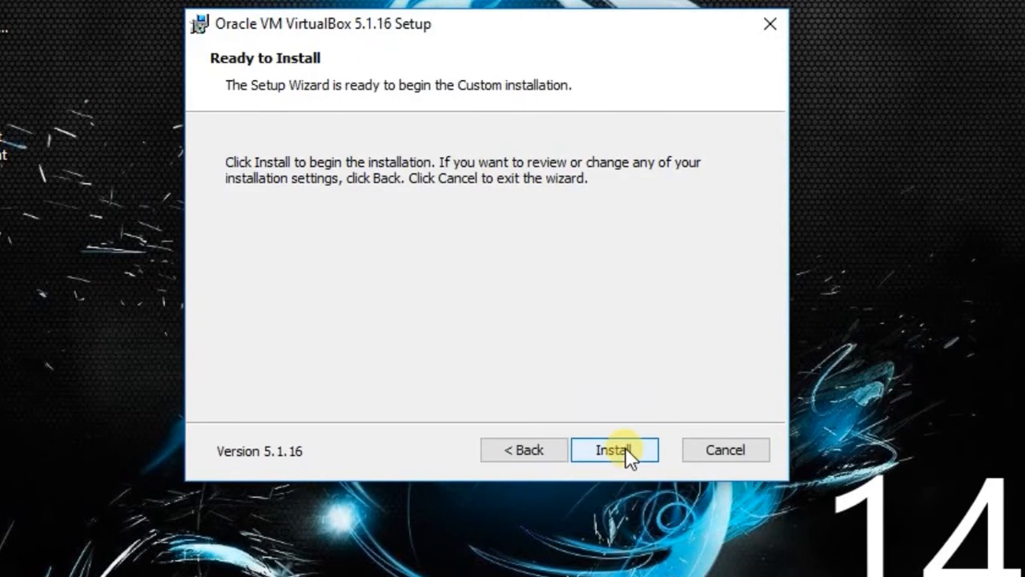
pyautogui.click(614, 450)
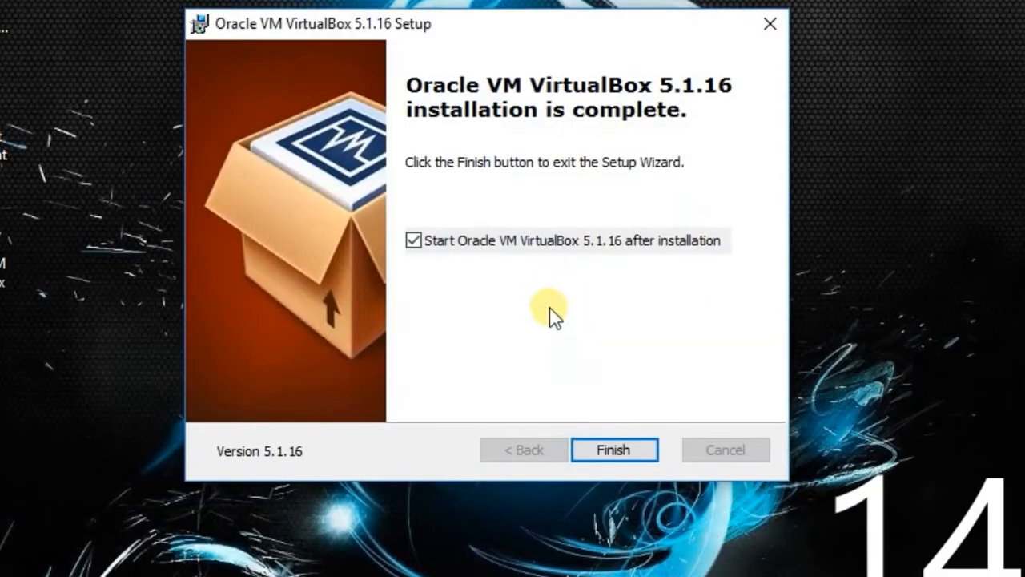
pyautogui.click(614, 449)
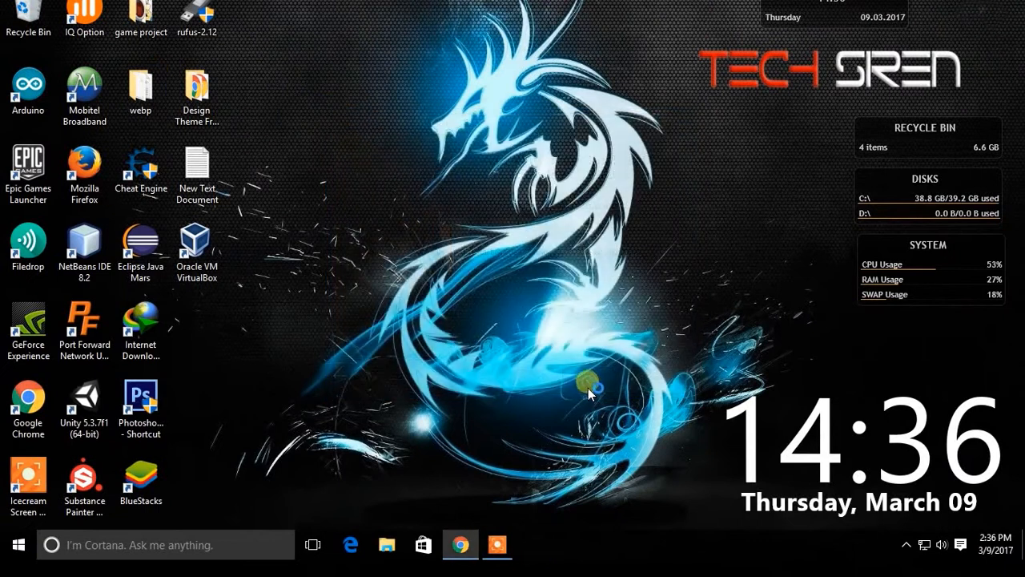
# Launch VirtualBox from the desktop shortcut and start the New virtual machine wizard.
pyautogui.doubleClick(197, 245)
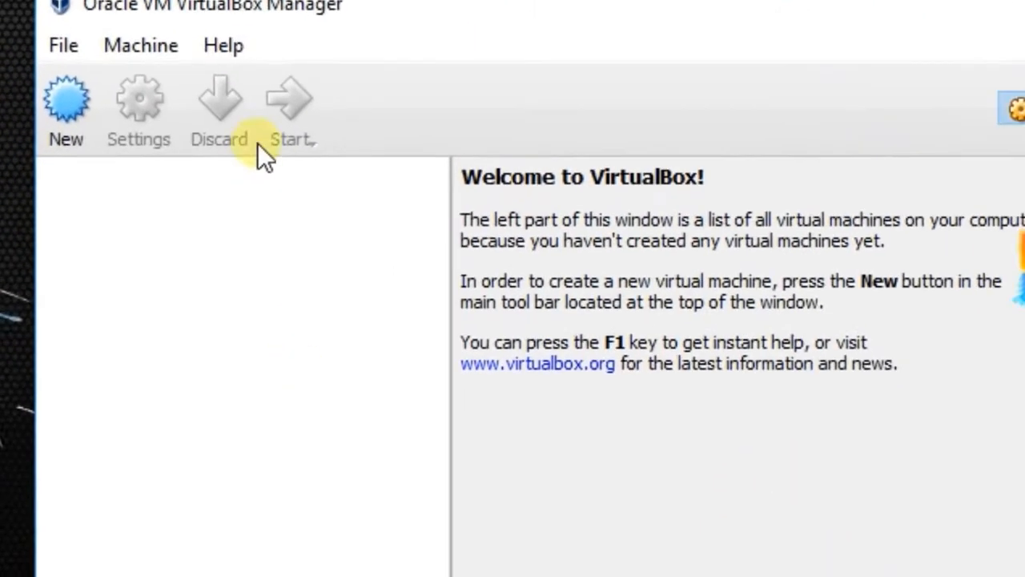
pyautogui.click(65, 96)
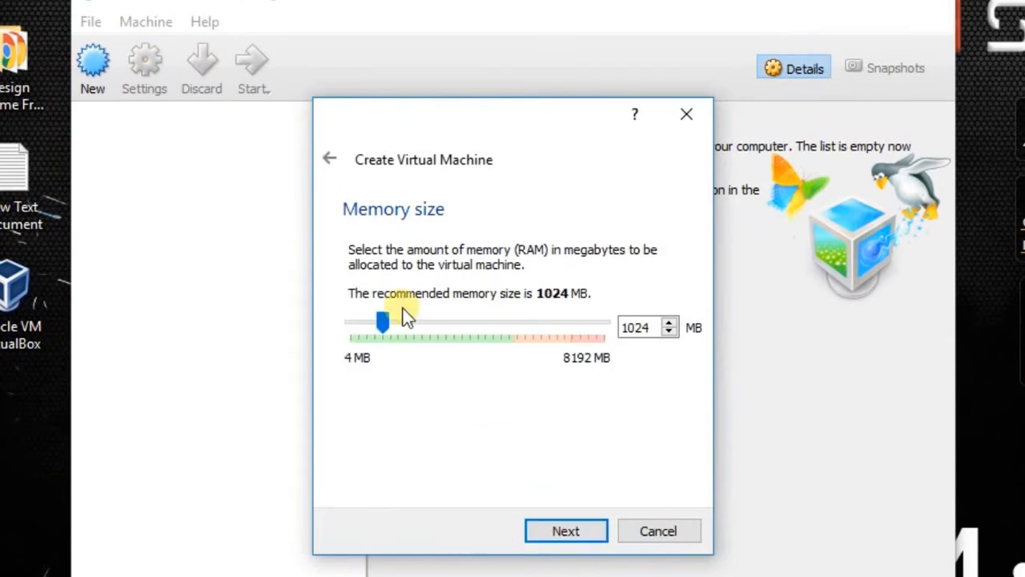
# Set the VM memory to 2335 MB and choose to create a new virtual hard disk.
pyautogui.moveTo(383, 323); pyautogui.dragTo(449, 323)
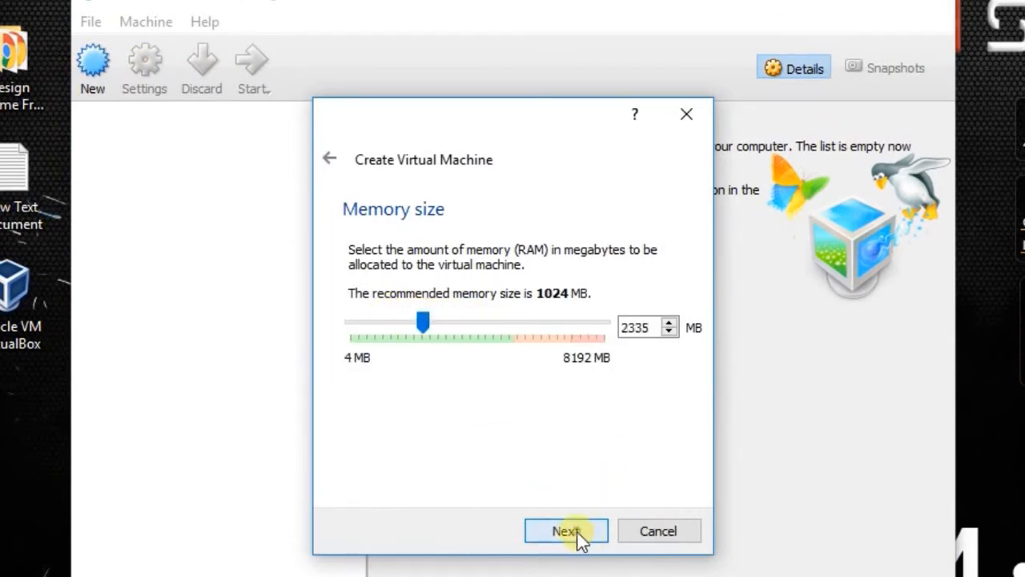
pyautogui.click(566, 531)
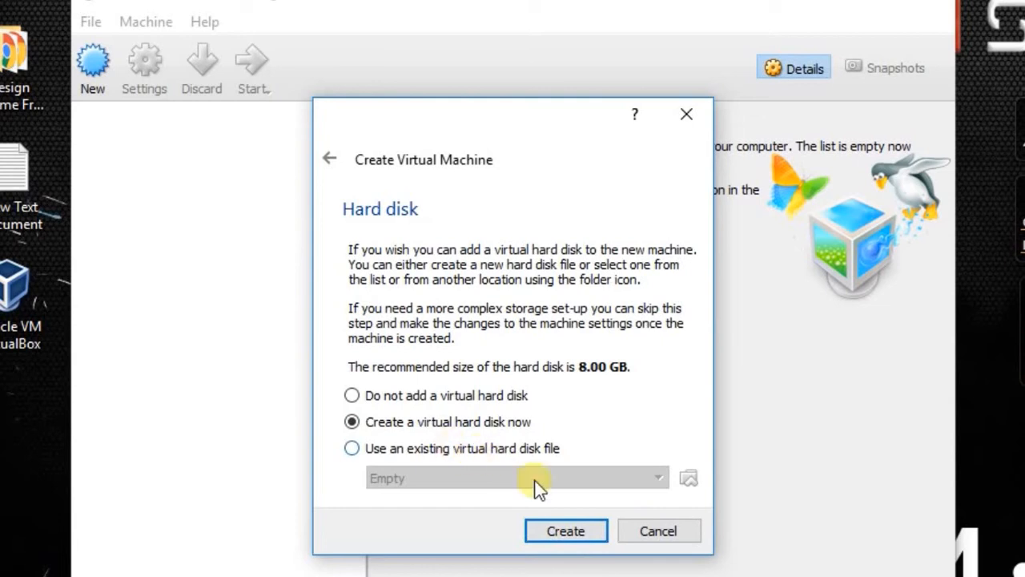
pyautogui.click(566, 530)
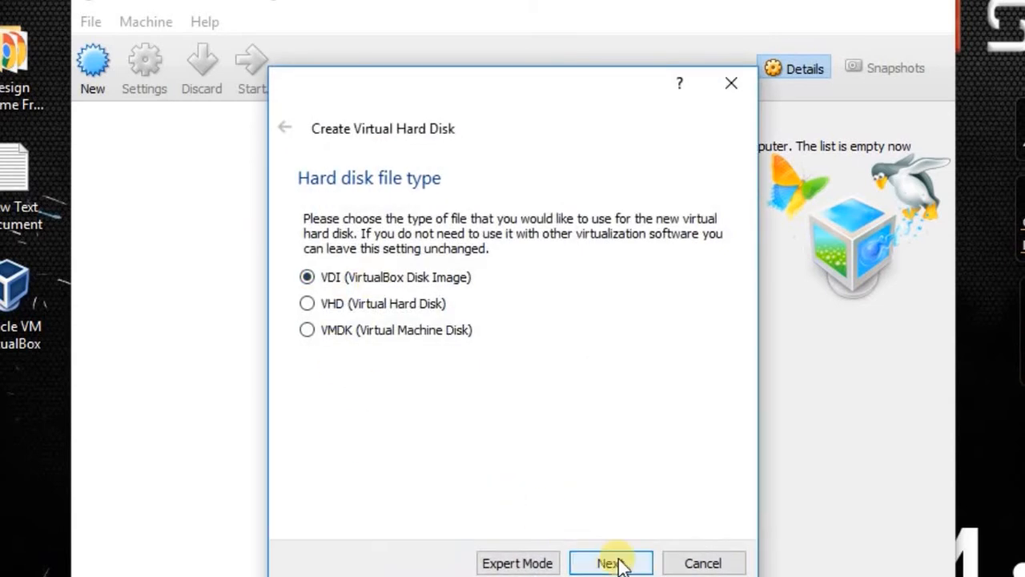
# Create the kali linux VM with a dynamically allocated 10.44 GB VDI disk, then open Settings.
pyautogui.click(611, 563)
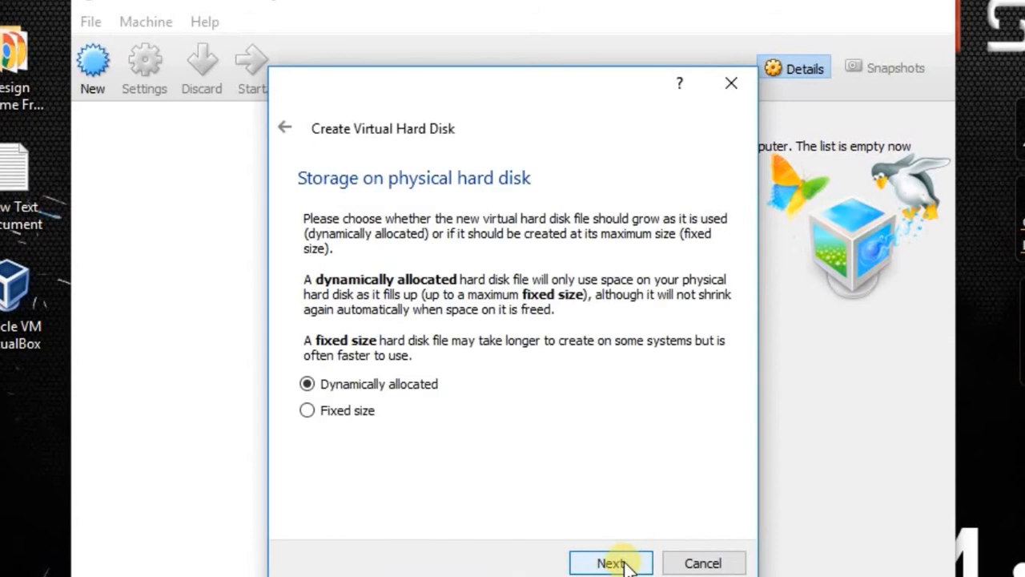
pyautogui.click(611, 562)
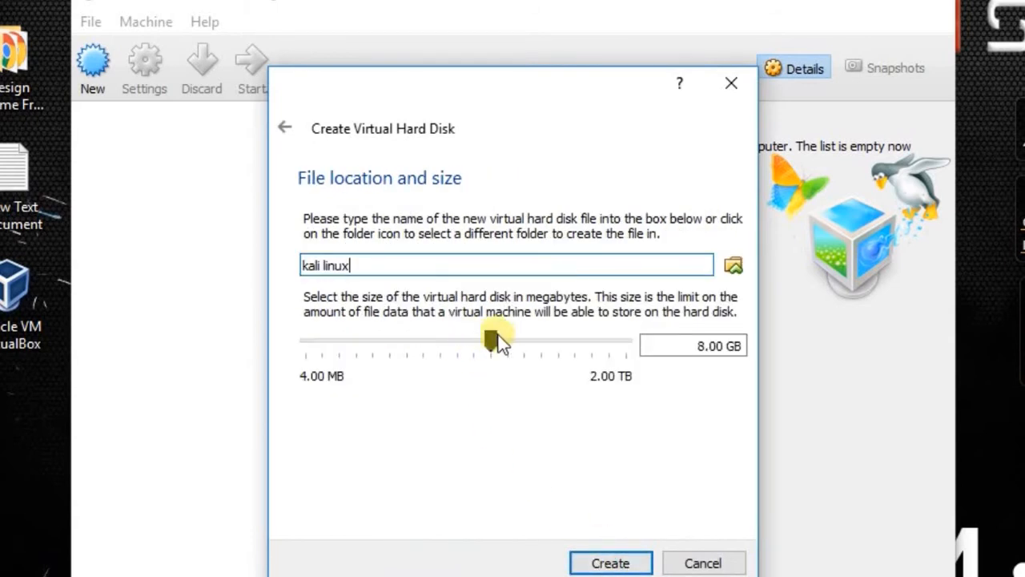
pyautogui.moveTo(485, 341); pyautogui.dragTo(509, 341)
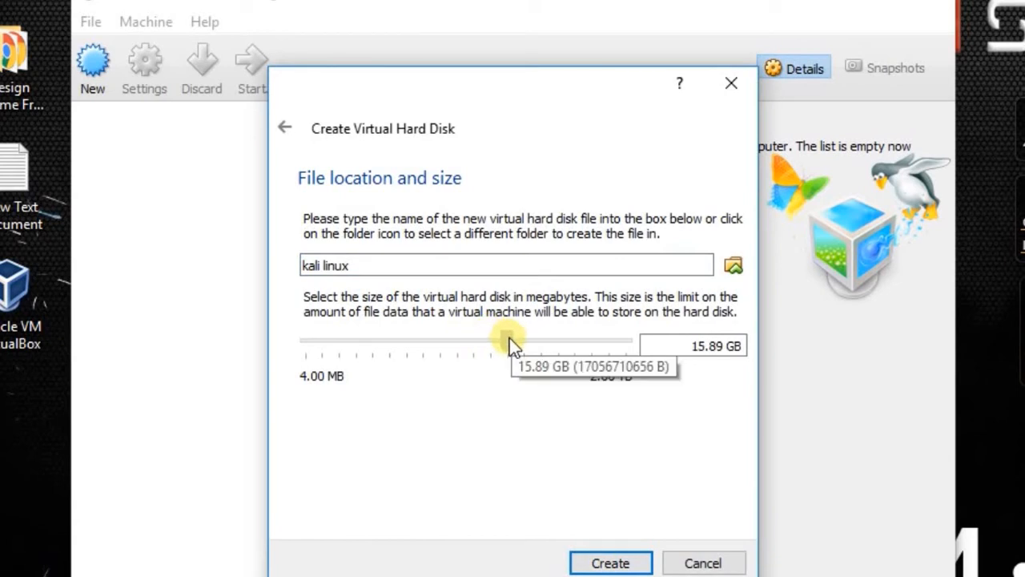
pyautogui.moveTo(509, 339); pyautogui.dragTo(497, 340)
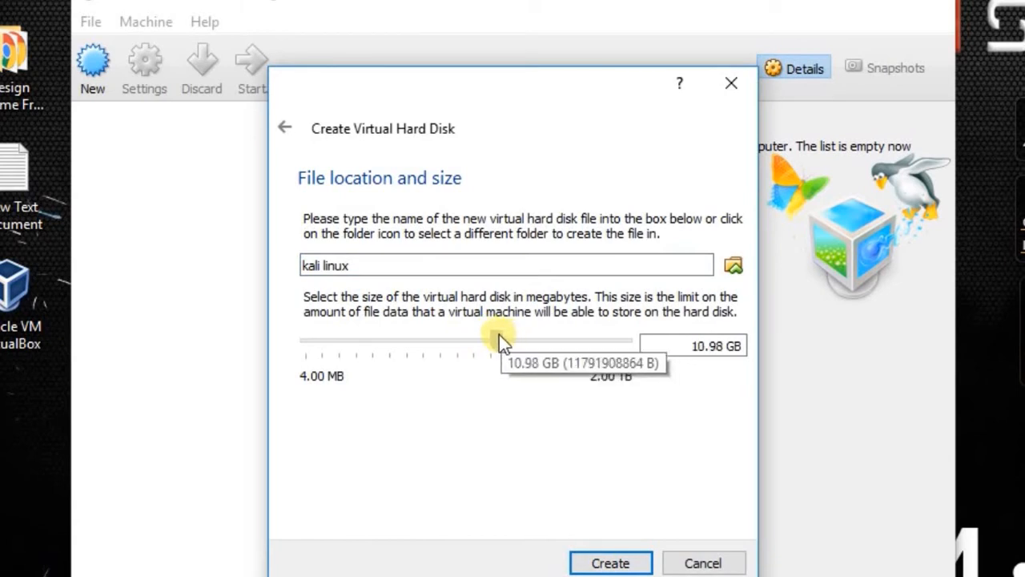
pyautogui.moveTo(497, 340); pyautogui.dragTo(485, 340)
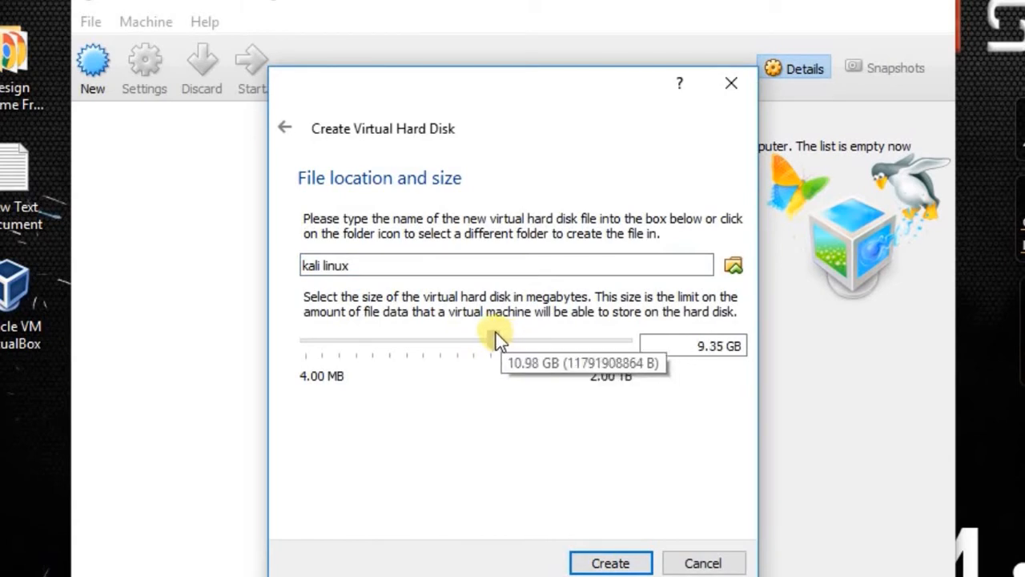
pyautogui.moveTo(481, 340); pyautogui.dragTo(495, 340)
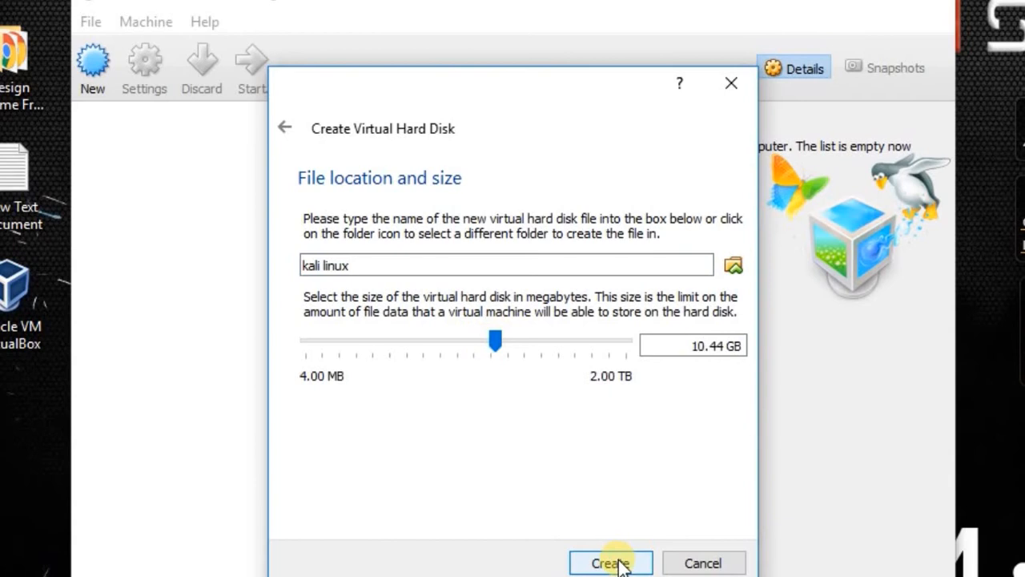
pyautogui.click(611, 562)
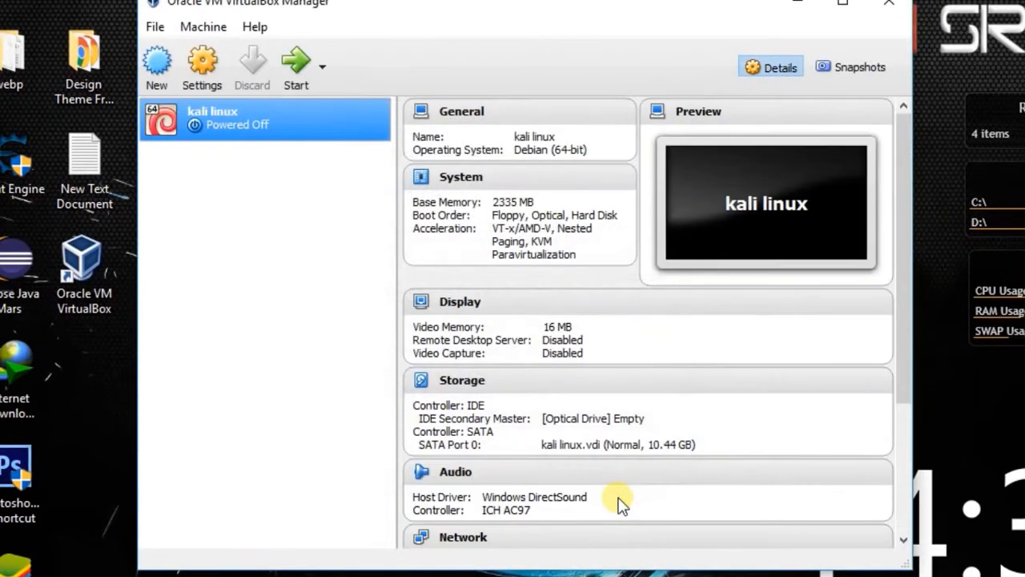
pyautogui.moveTo(180, 129)
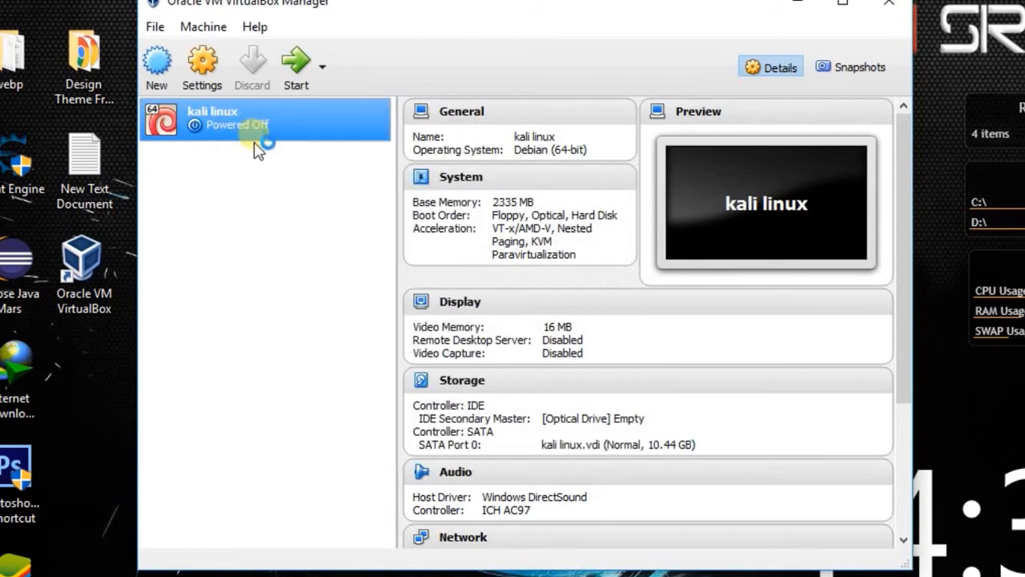
pyautogui.click(202, 68)
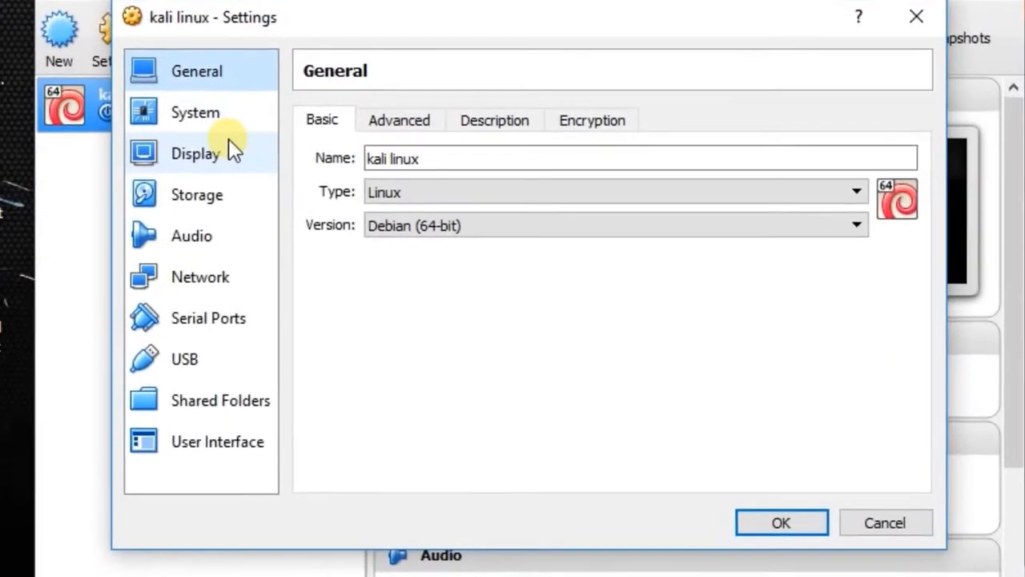
# Attach kali-linux-2016.2-amd64.iso to the empty IDE optical drive under Storage and save.
pyautogui.click(189, 112)
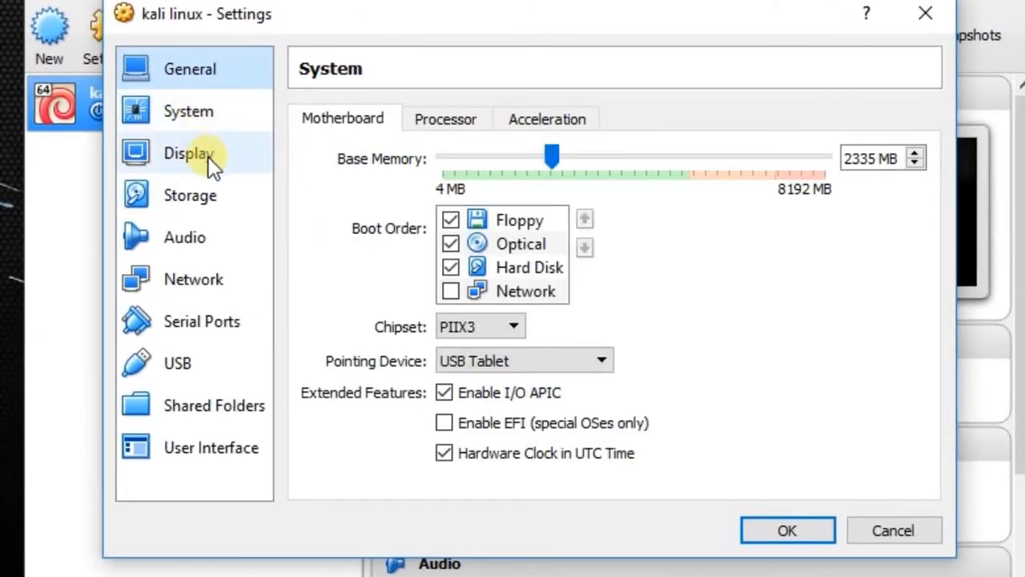
pyautogui.click(190, 194)
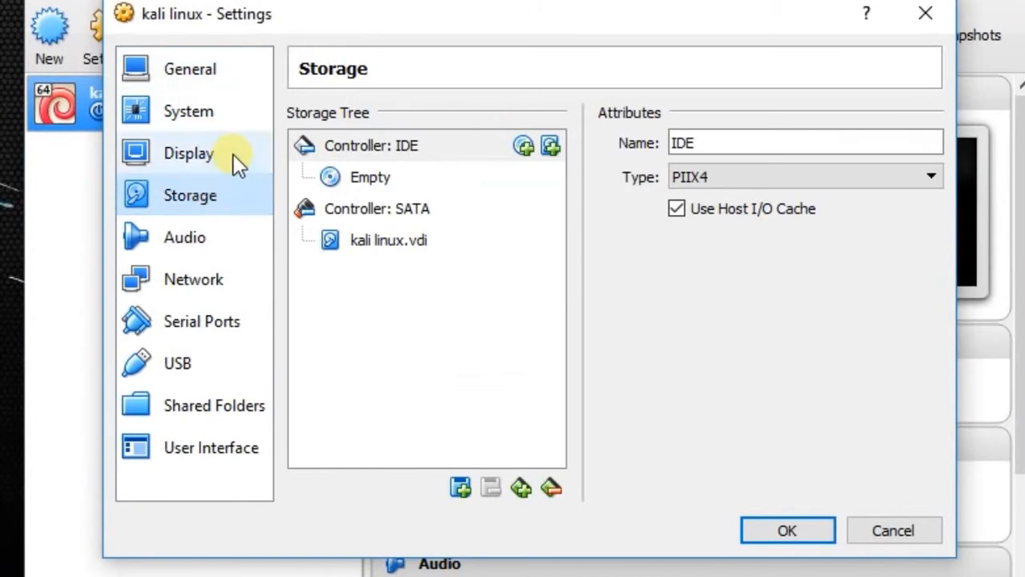
pyautogui.moveTo(524, 147)
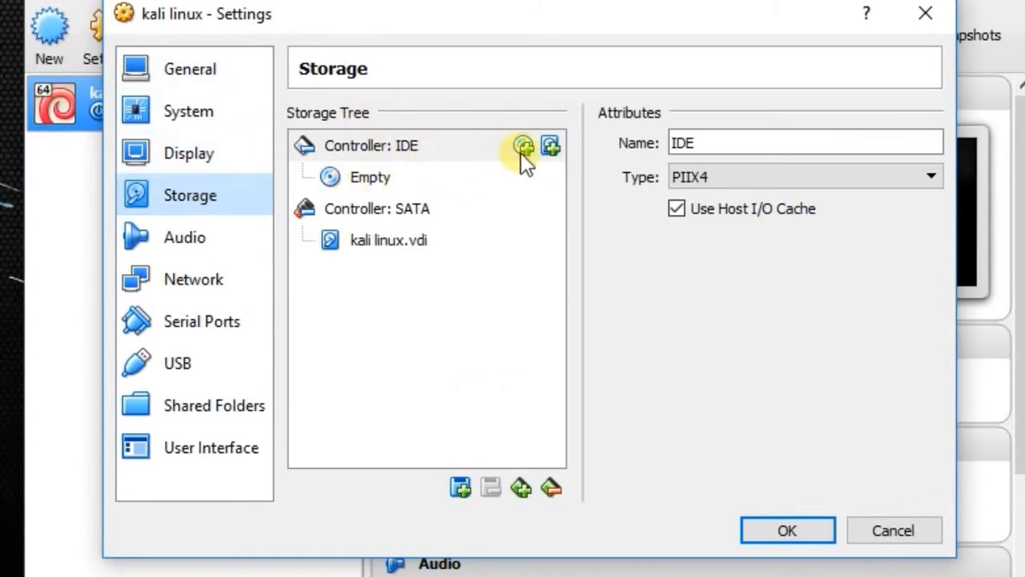
pyautogui.click(372, 145)
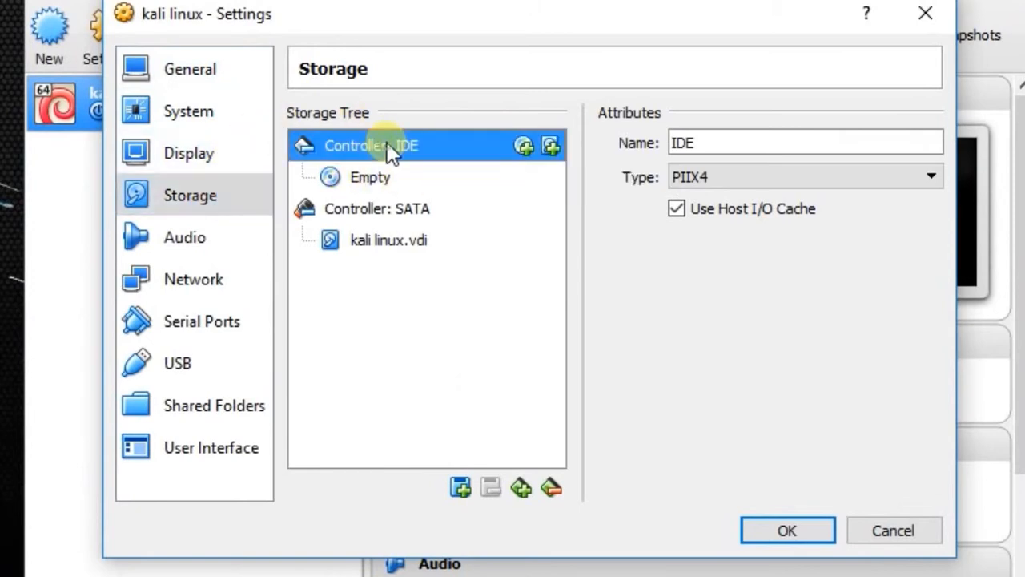
pyautogui.click(370, 177)
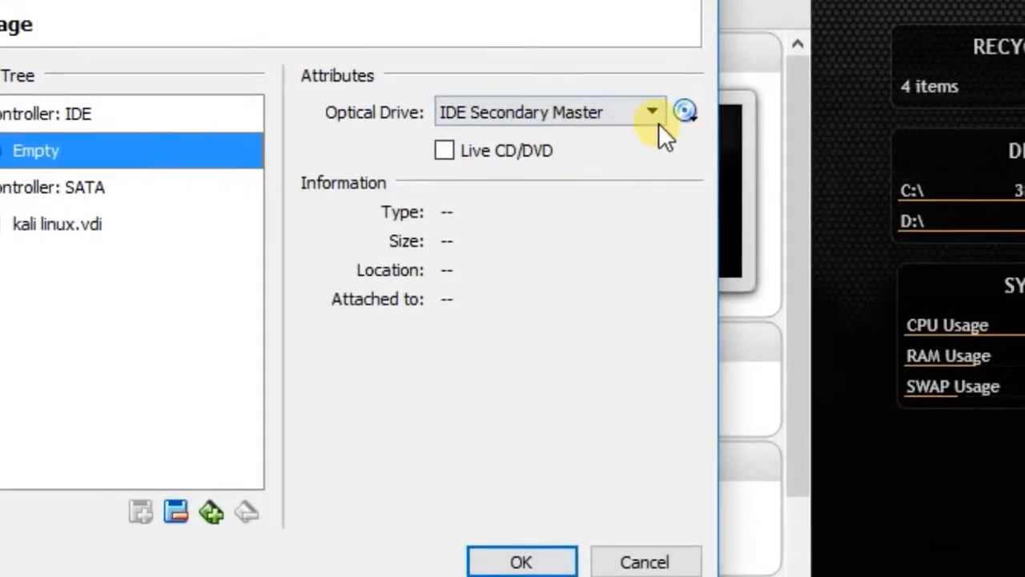
pyautogui.click(685, 110)
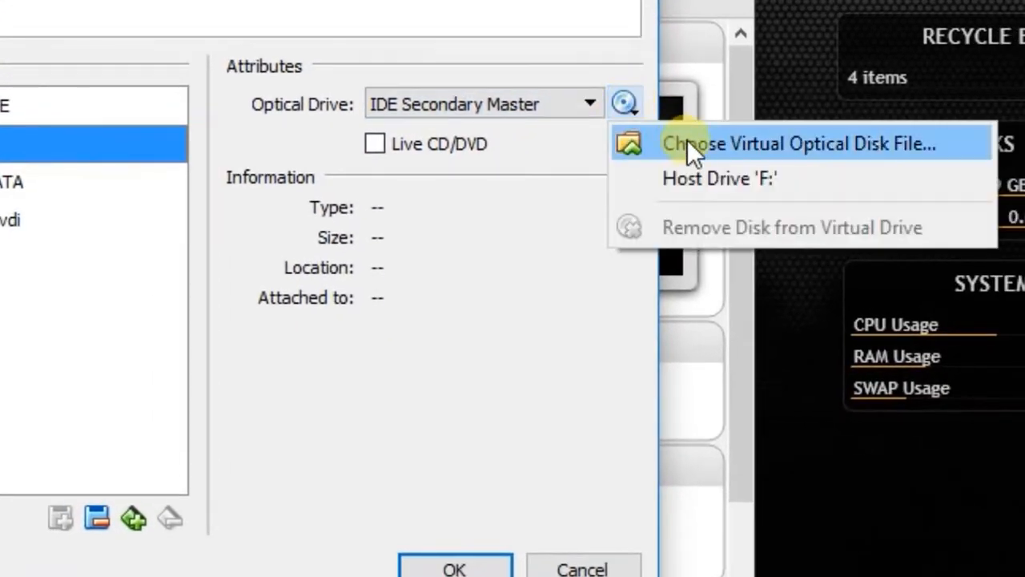
pyautogui.moveTo(760, 147)
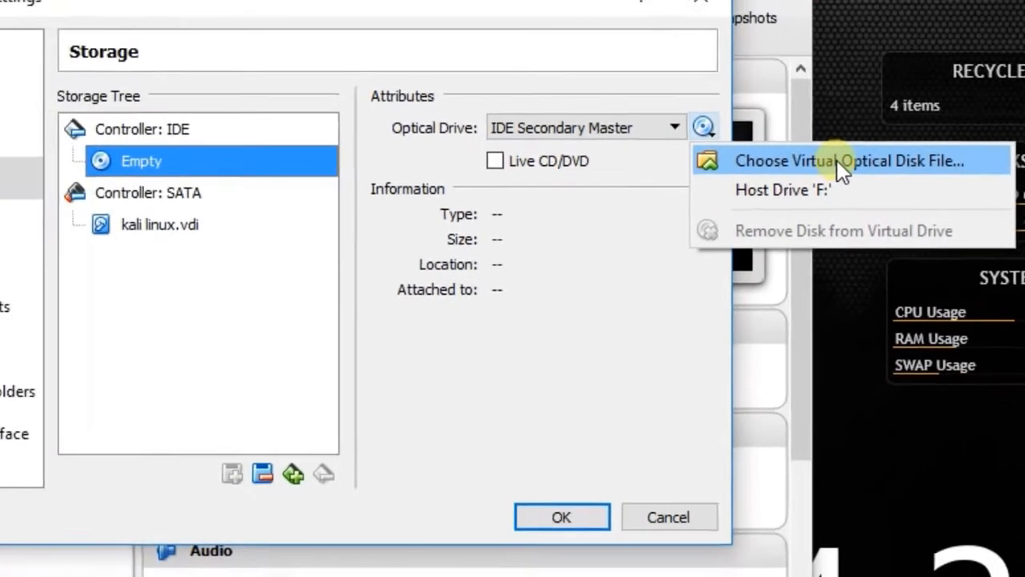
pyautogui.click(845, 161)
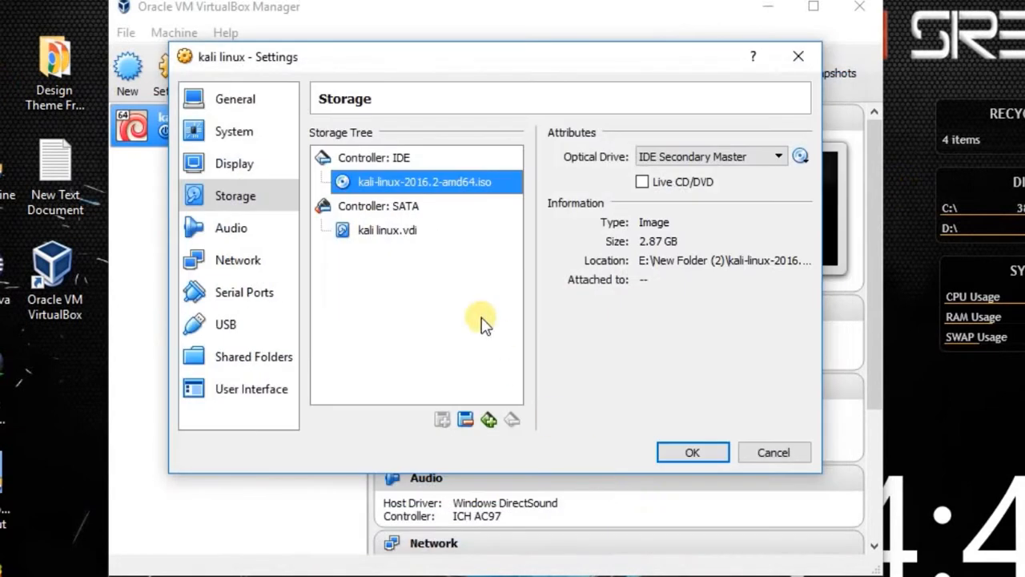
pyautogui.moveTo(461, 181)
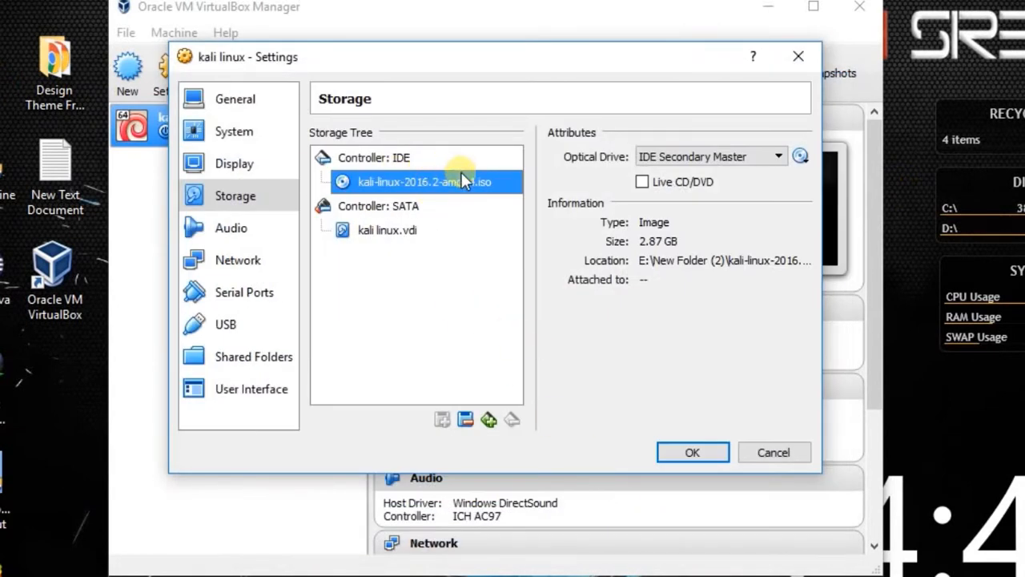
pyautogui.click(692, 451)
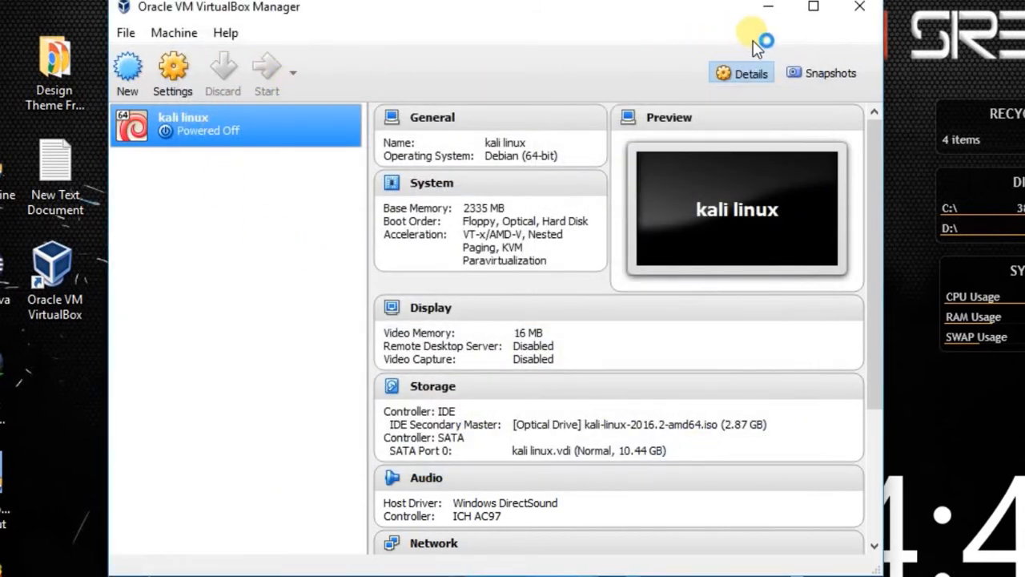
# Start the kali linux VM and select Graphical install from the Kali boot menu.
pyautogui.click(267, 72)
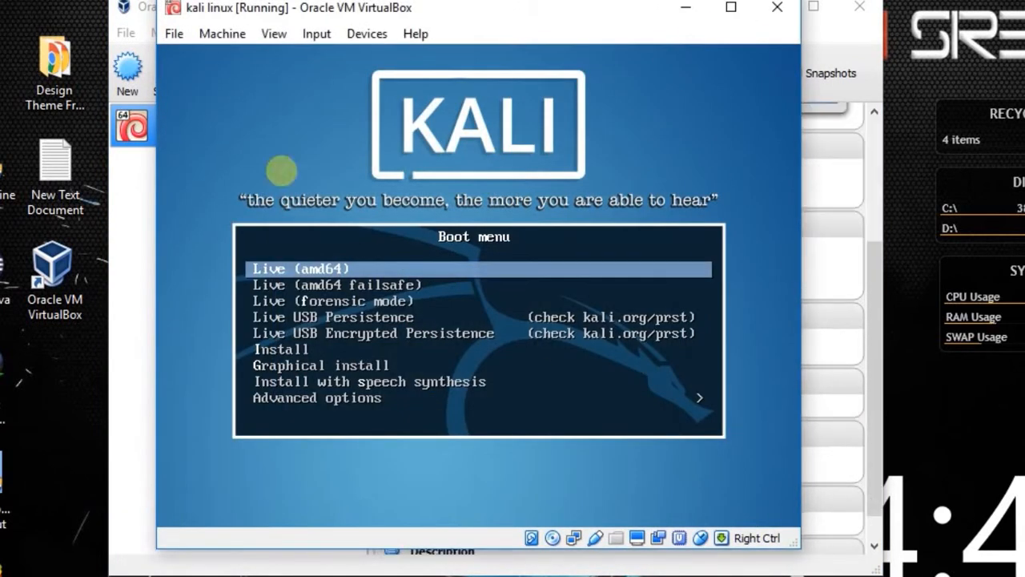
pyautogui.press('Down')
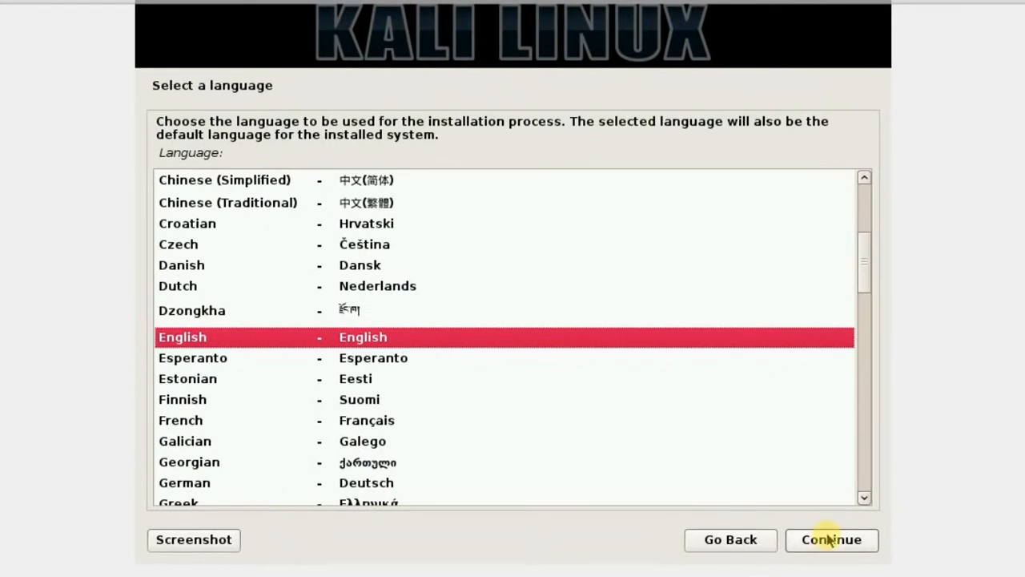
# Keep English language, United States location and American English keymap in the installer.
pyautogui.click(832, 539)
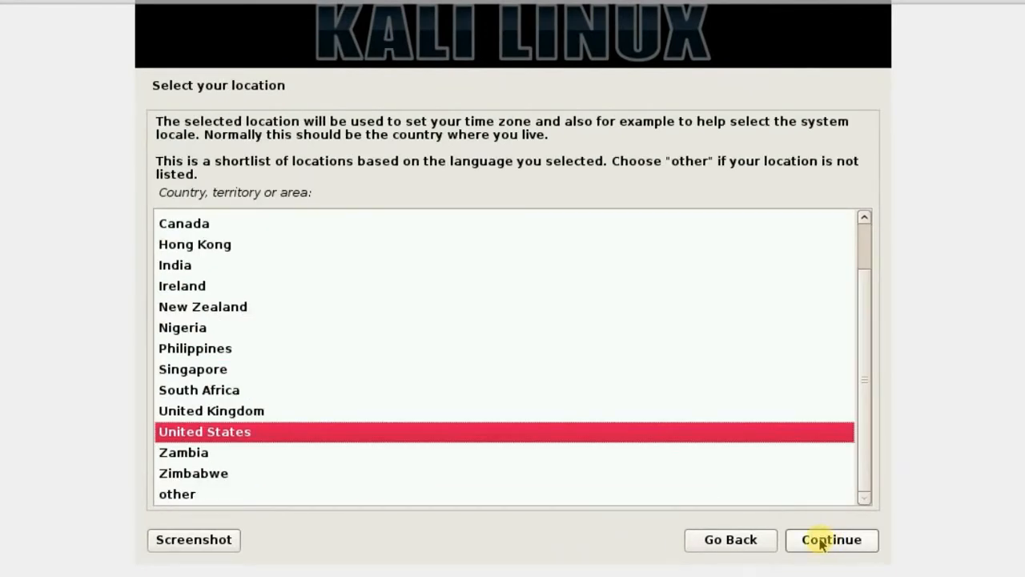
pyautogui.click(832, 539)
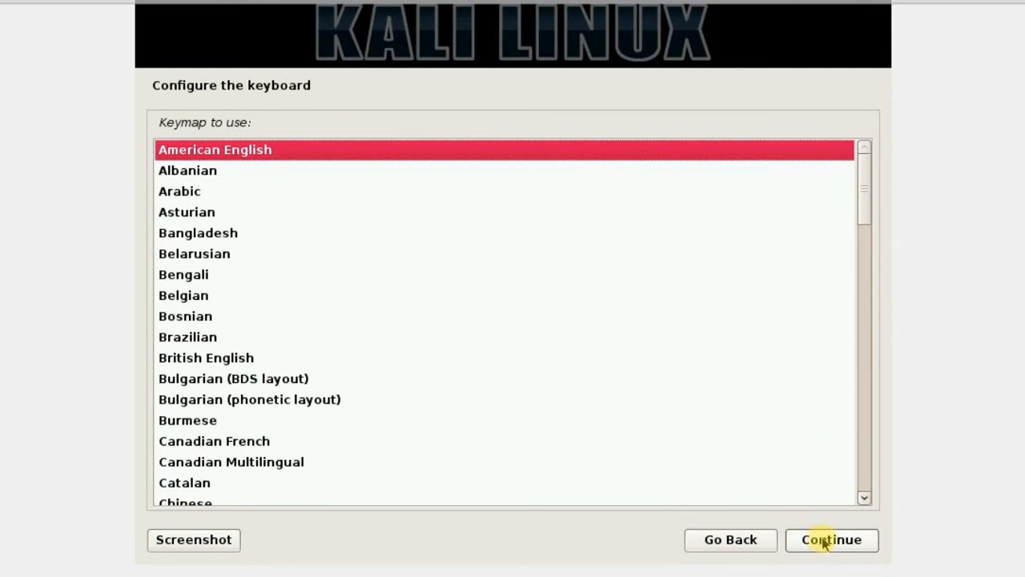
pyautogui.click(831, 539)
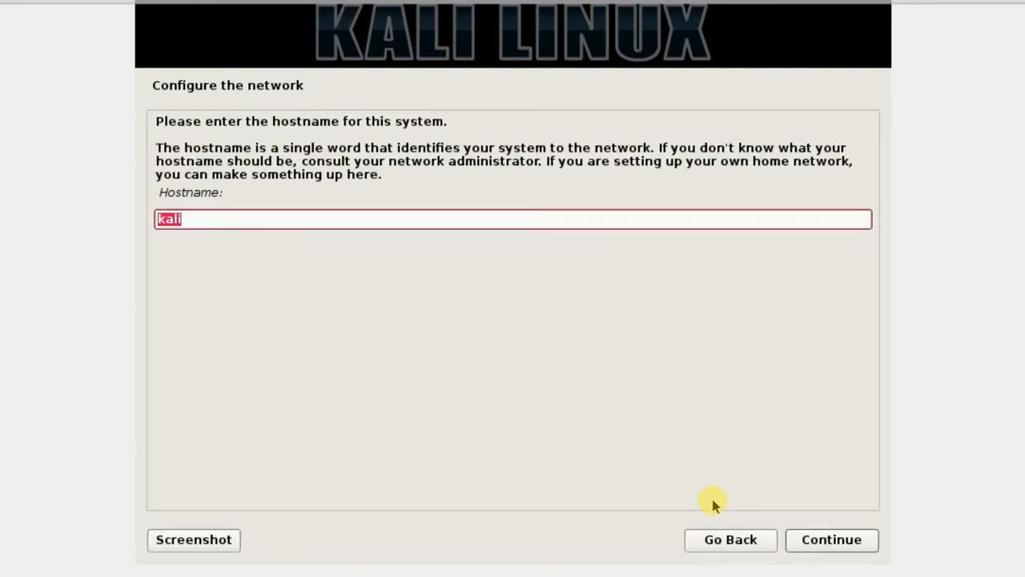
pyautogui.moveTo(120, 240)
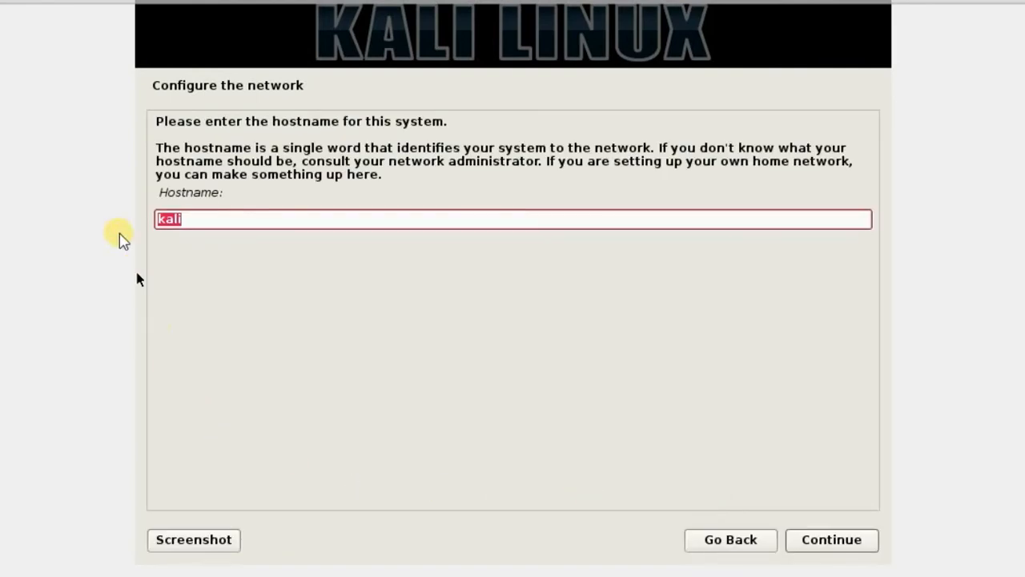
# Keep hostname 'kali', leave the domain name blank, and move on to the root password.
pyautogui.click(199, 219)
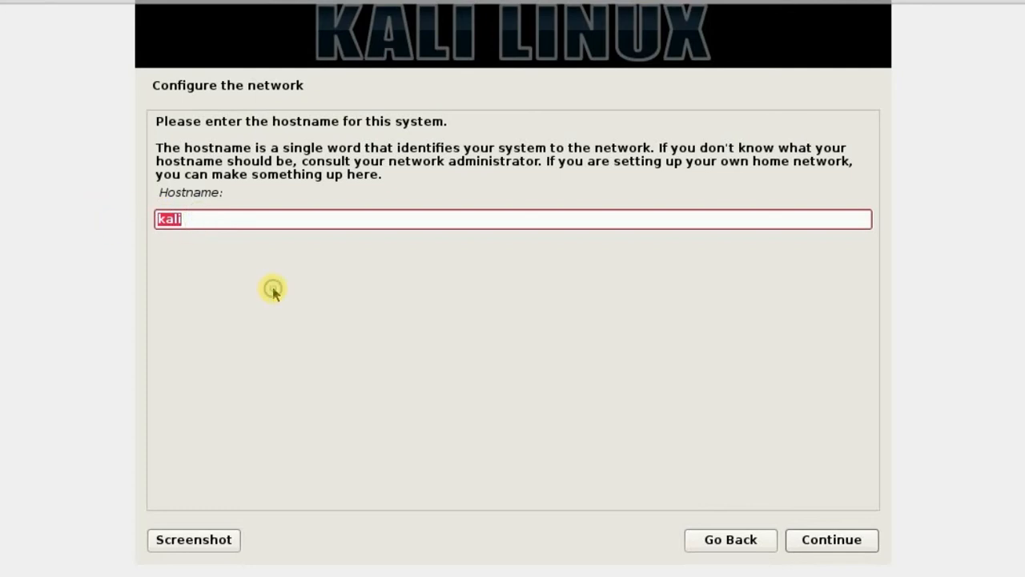
pyautogui.moveTo(864, 515)
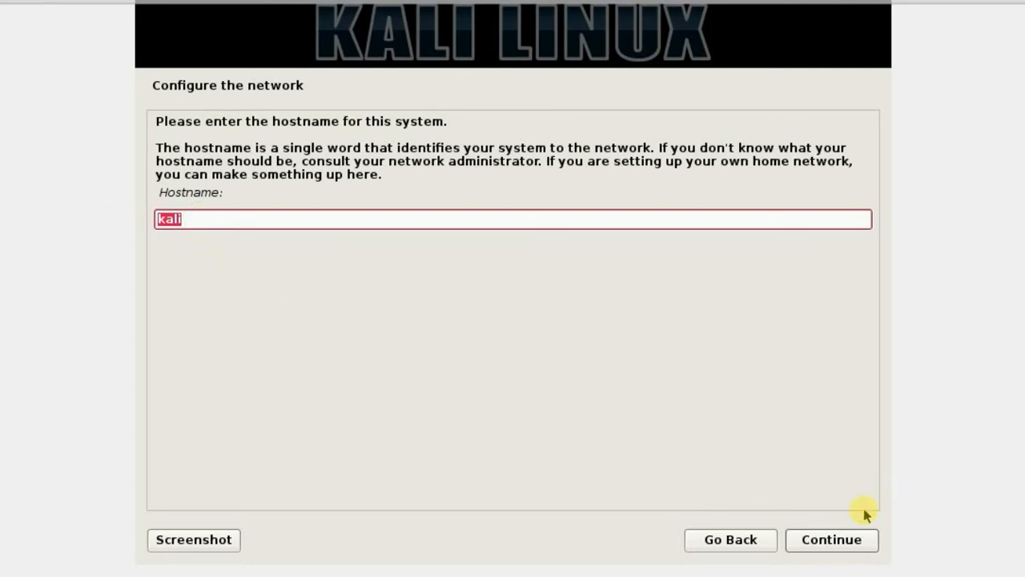
pyautogui.click(831, 539)
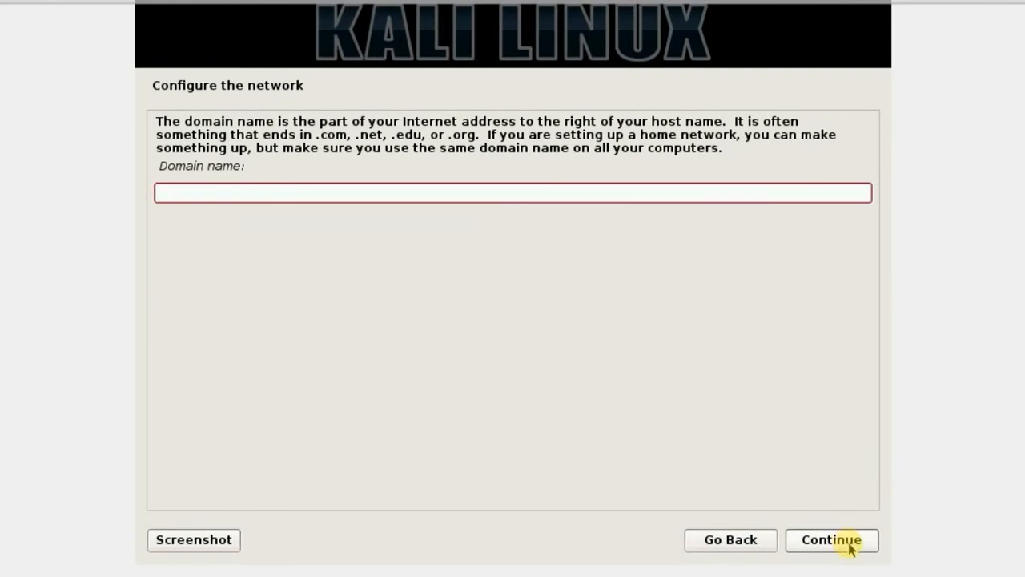
pyautogui.click(832, 539)
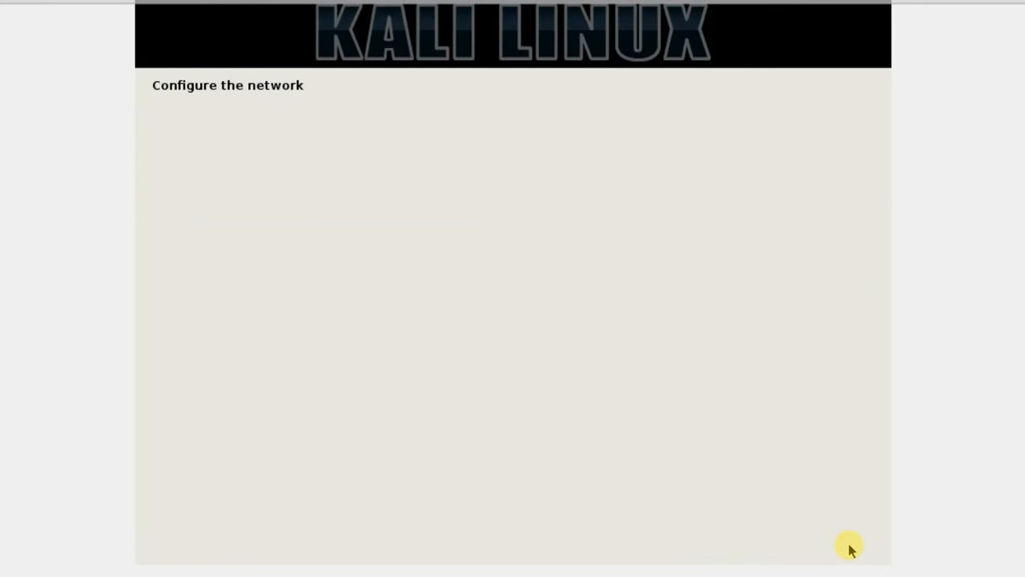
pyautogui.click(830, 539)
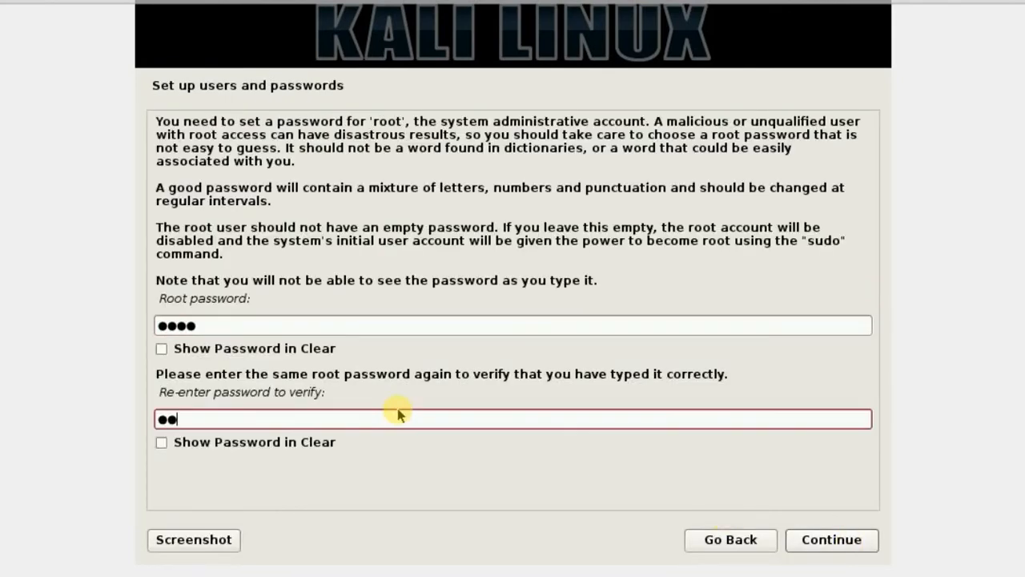
# Submit the root password and keep Eastern as the time zone.
pyautogui.click(831, 539)
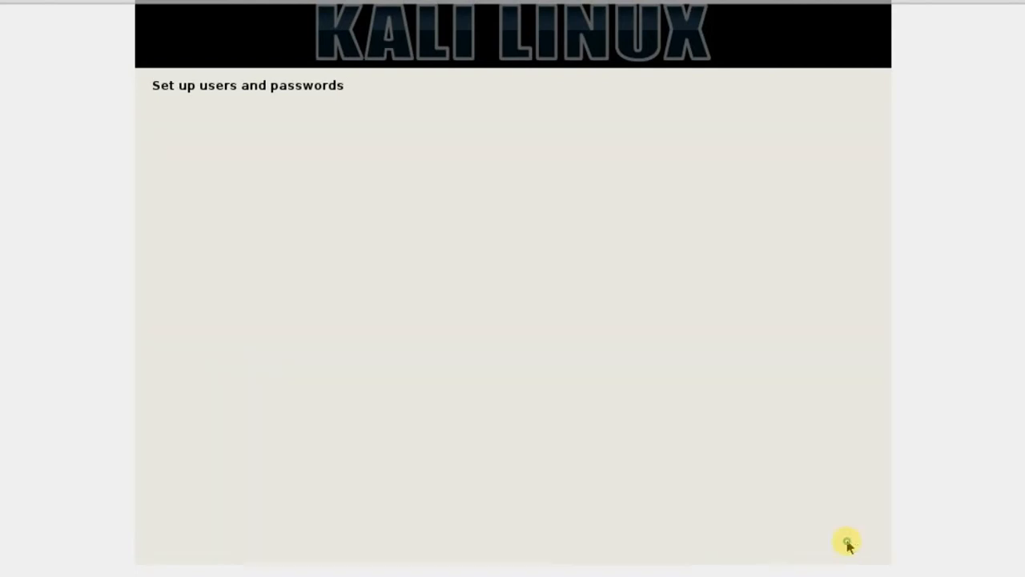
pyautogui.click(831, 539)
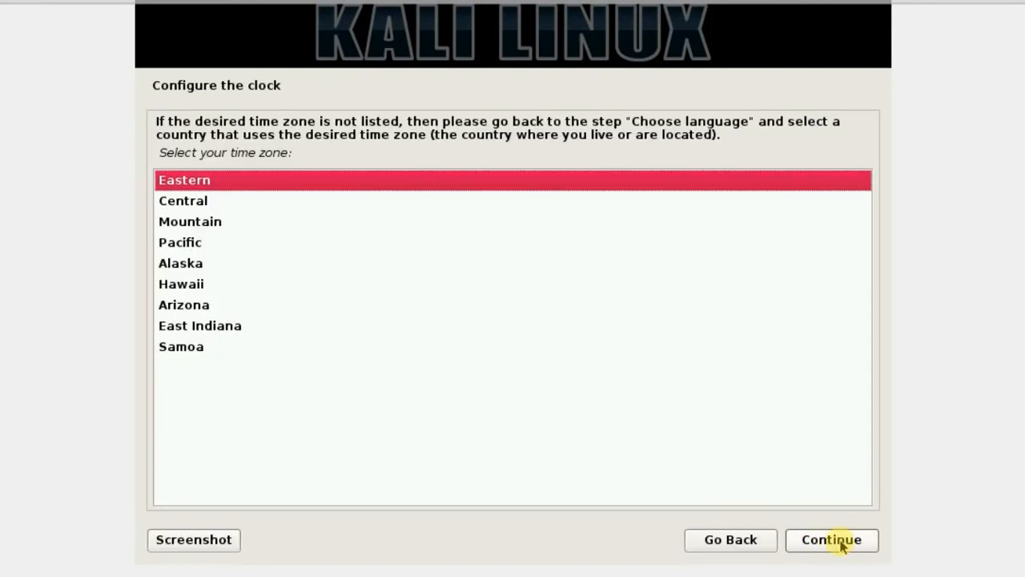
pyautogui.click(832, 540)
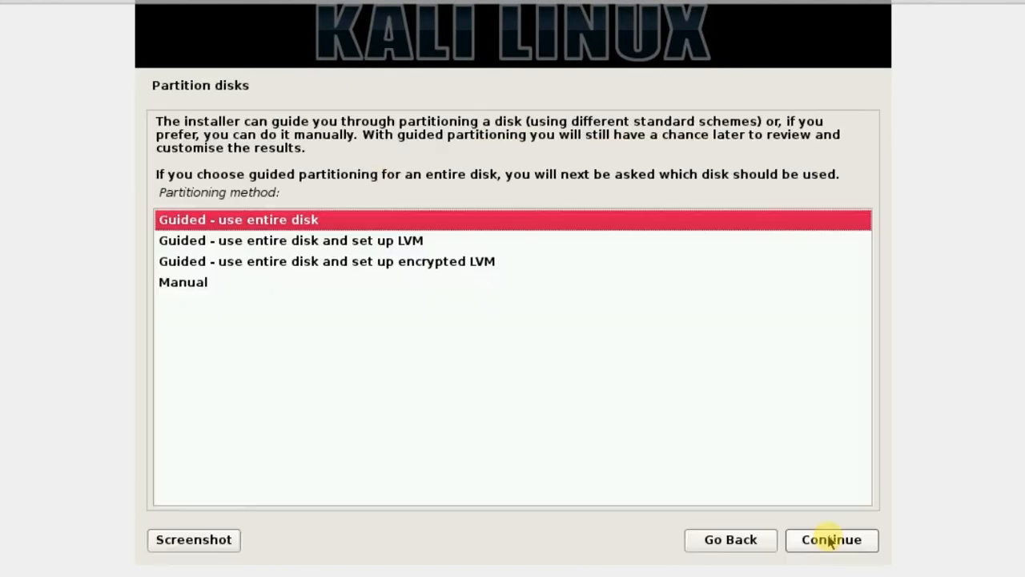
pyautogui.moveTo(605, 329)
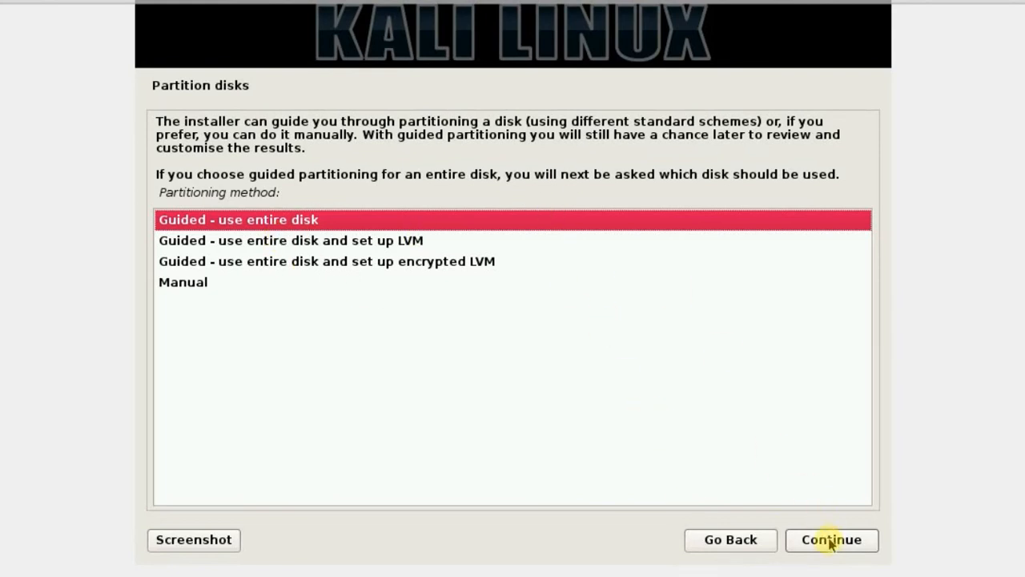
# Use guided entire-disk partitioning with all files in one partition, and write changes to disk.
pyautogui.click(831, 540)
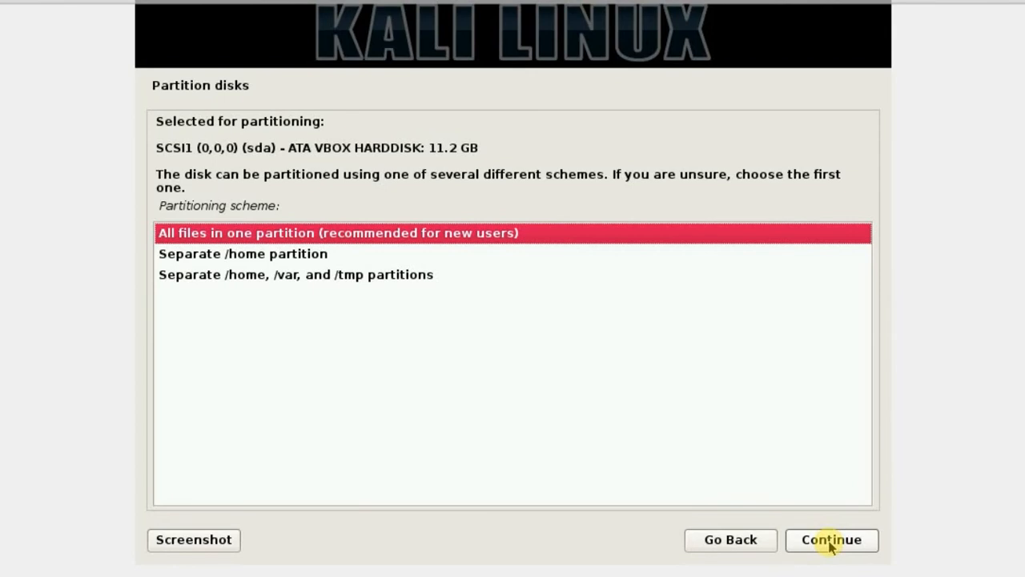
pyautogui.click(831, 539)
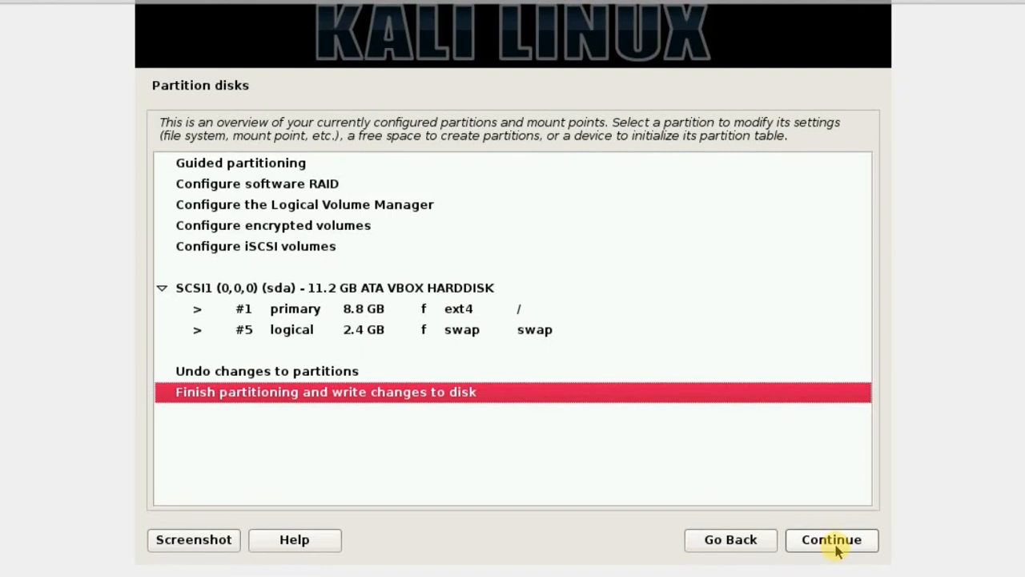
pyautogui.click(832, 539)
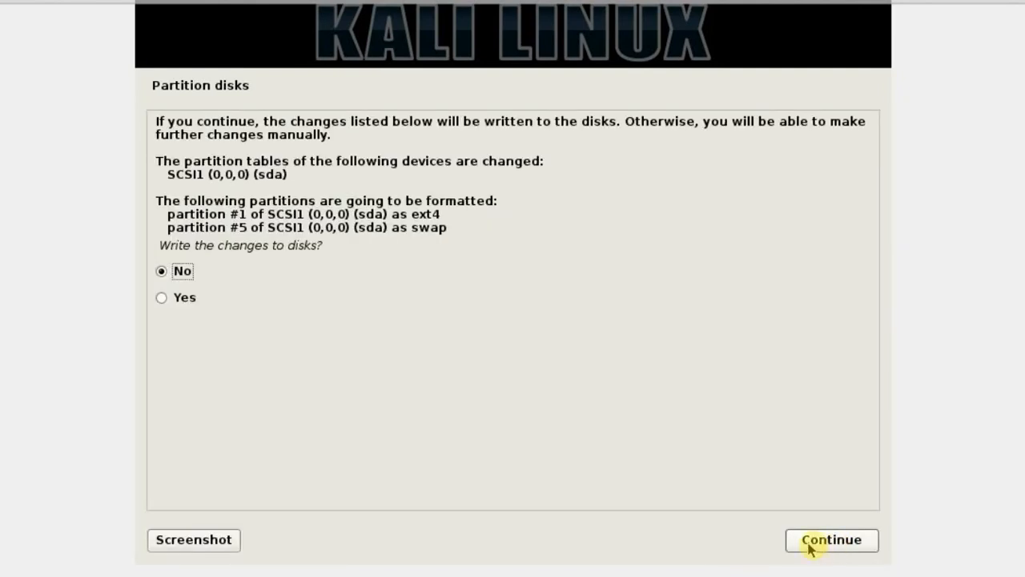
pyautogui.click(161, 297)
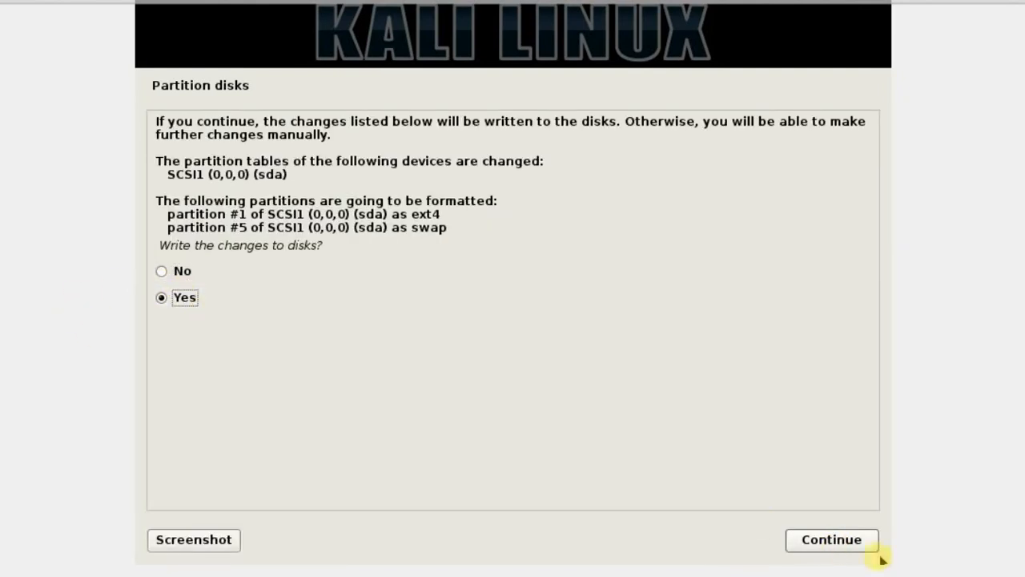
pyautogui.click(831, 539)
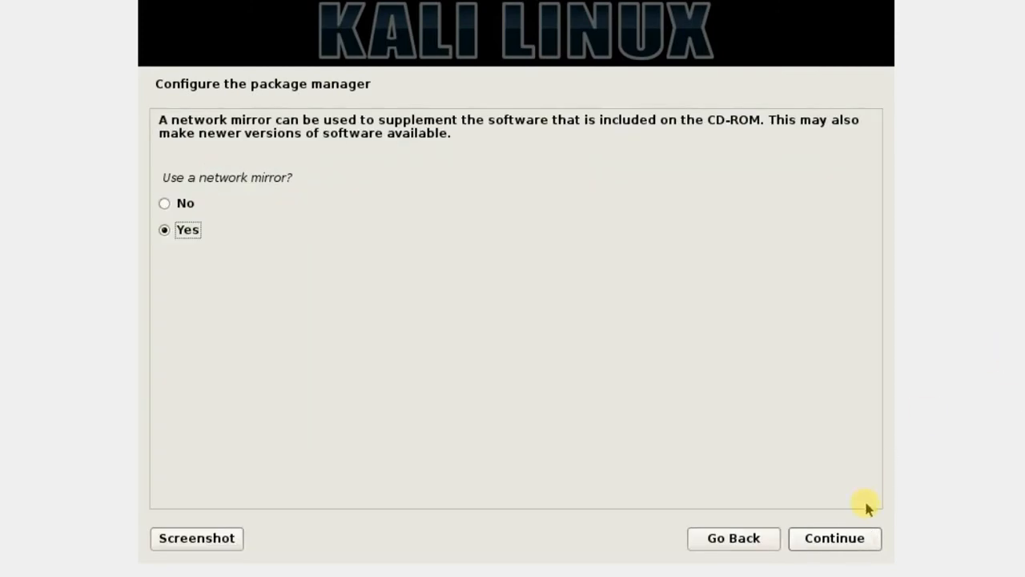
# Use a network mirror with no HTTP proxy, and install GRUB to the master boot record.
pyautogui.click(834, 537)
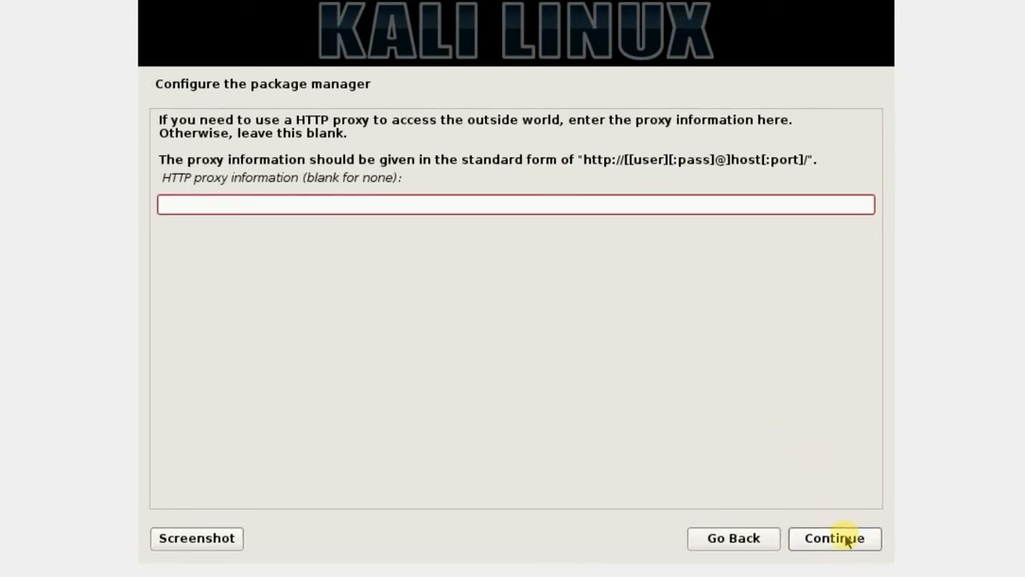
pyautogui.click(835, 537)
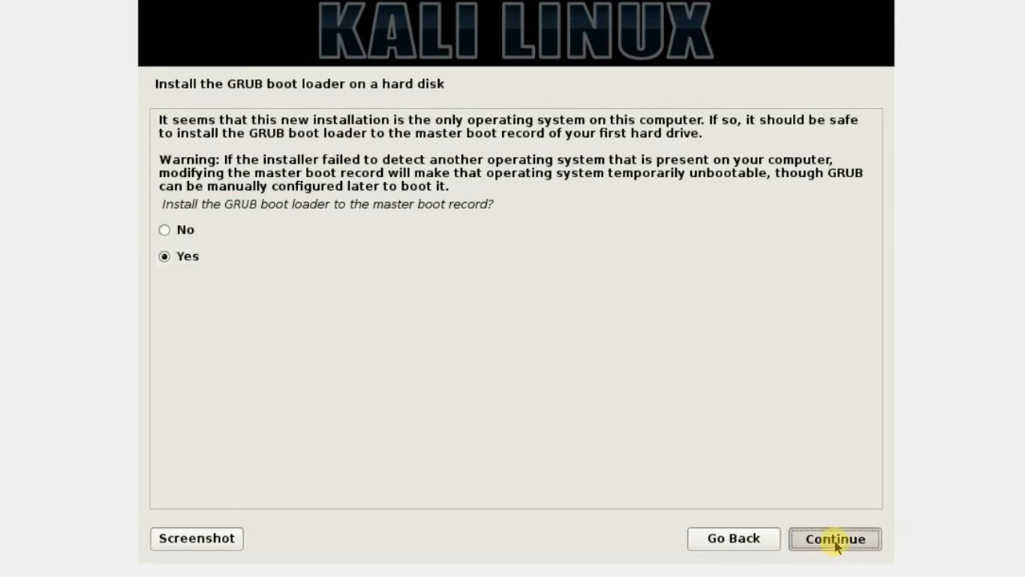
pyautogui.click(834, 539)
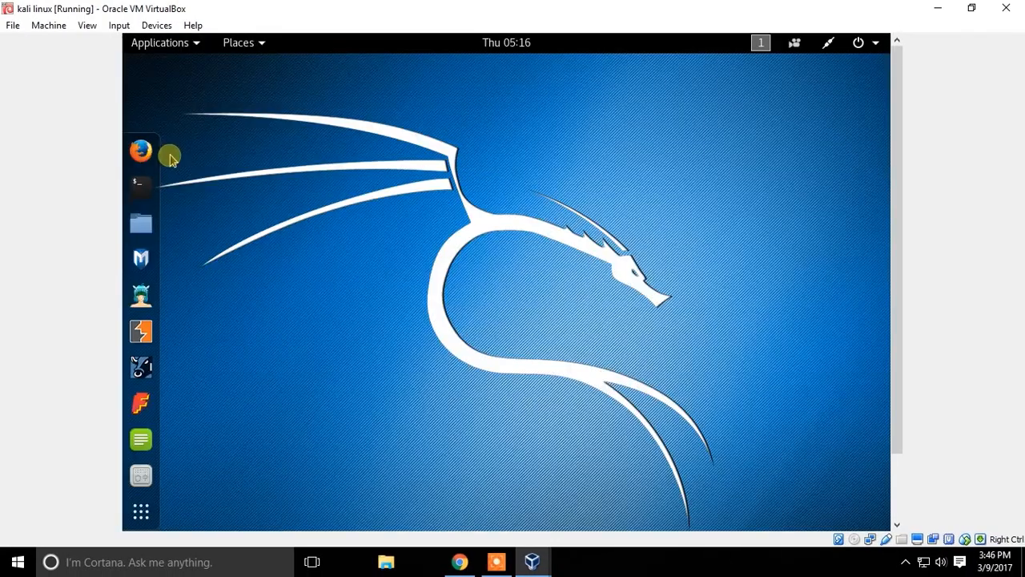
pyautogui.moveTo(437, 244)
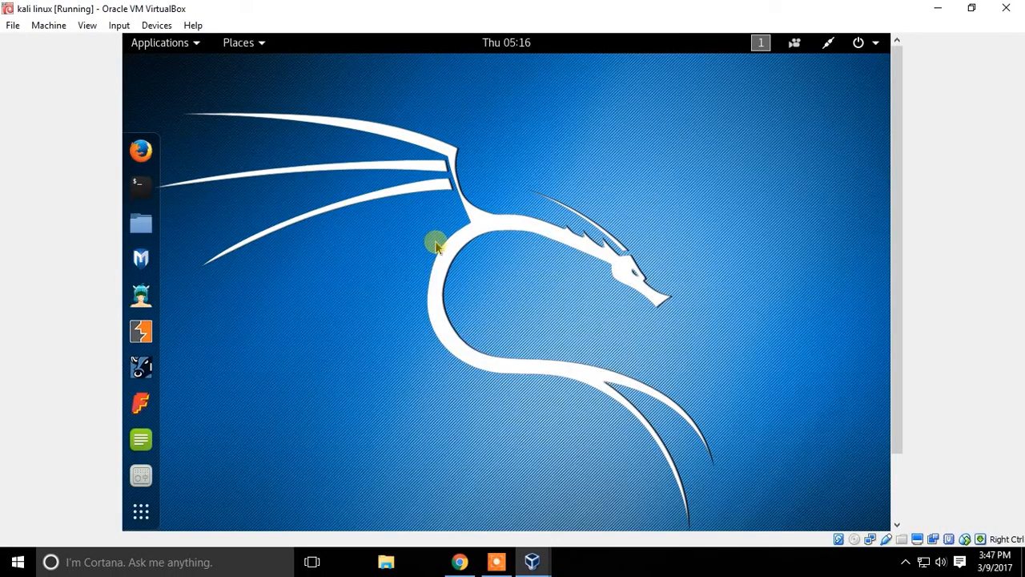